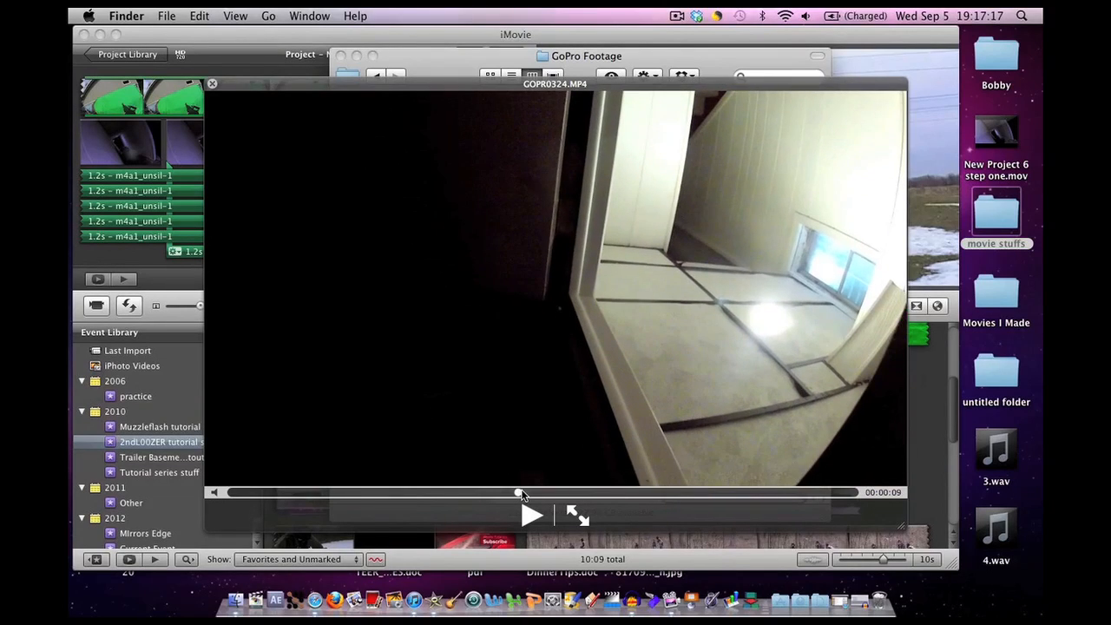
Skim the hallway footage, then skim the green-screen clip to where the gun appears.
drag(521, 493, 577, 494)
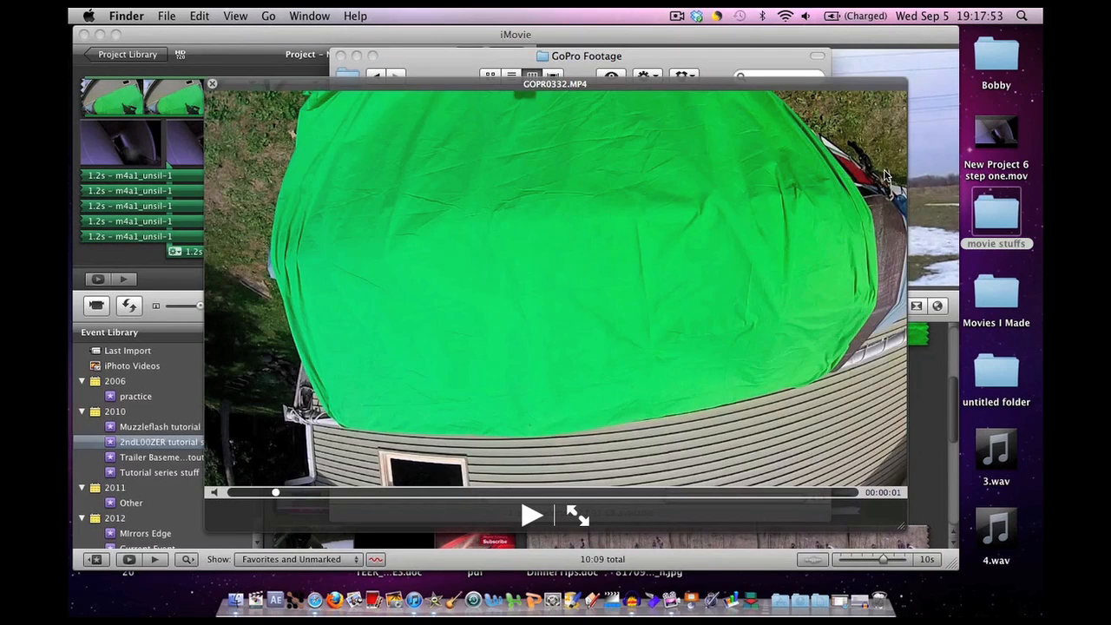
mouse_move(319, 398)
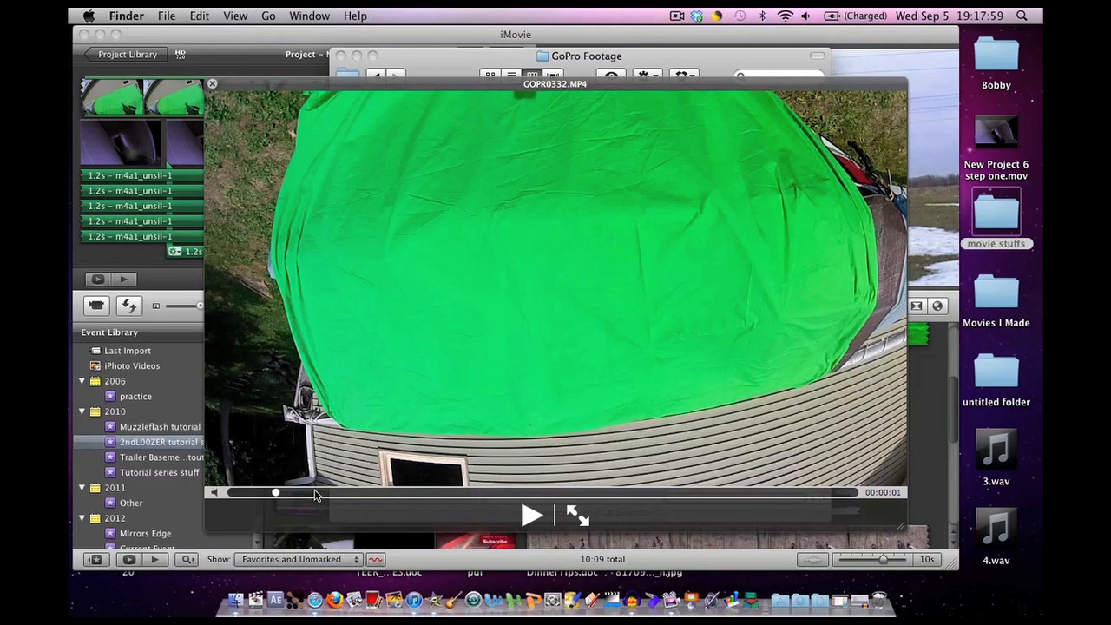
drag(274, 493, 414, 493)
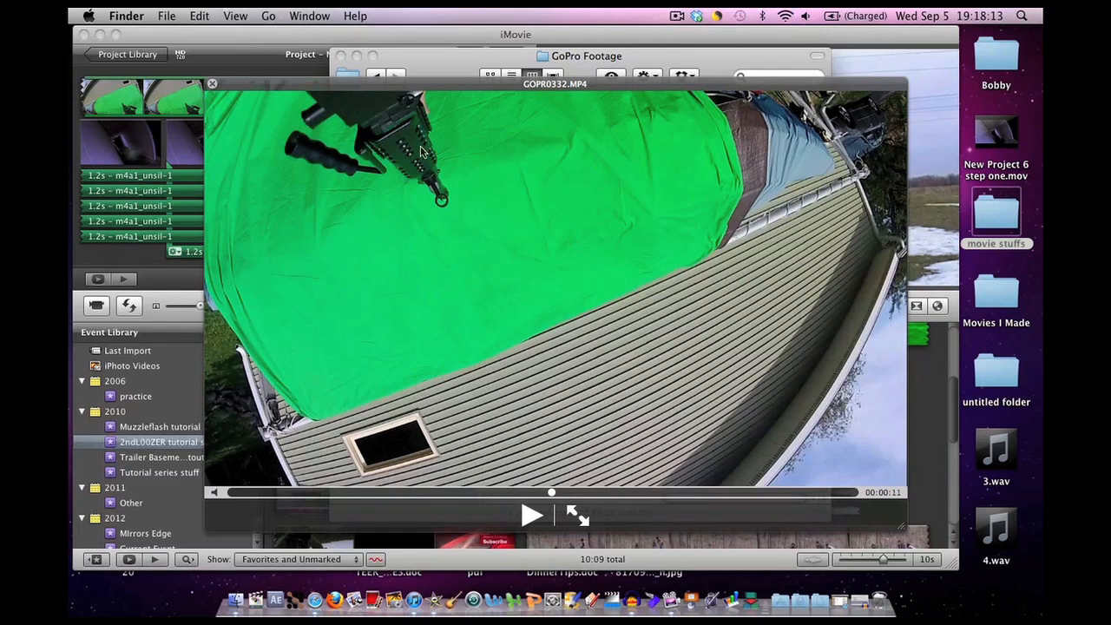
mouse_move(443, 251)
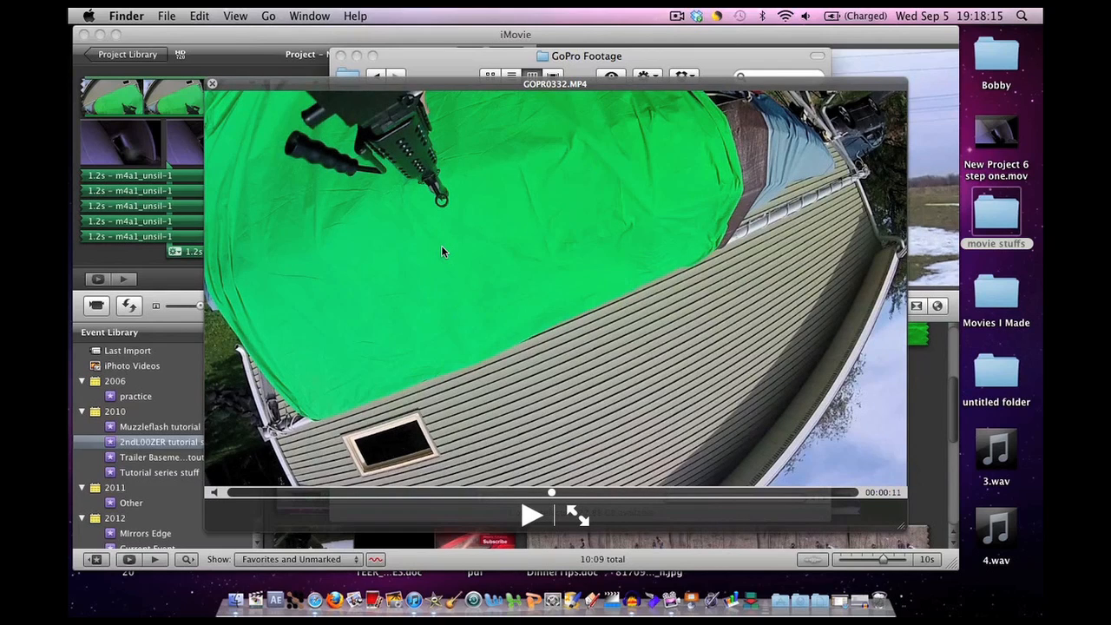
mouse_move(448, 252)
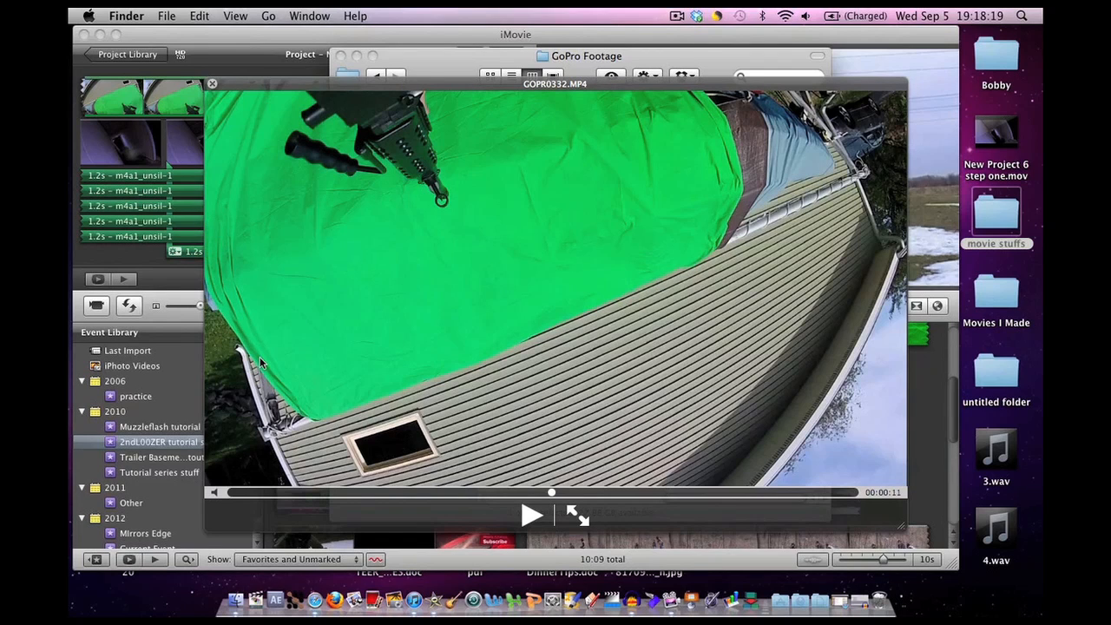
mouse_move(252, 386)
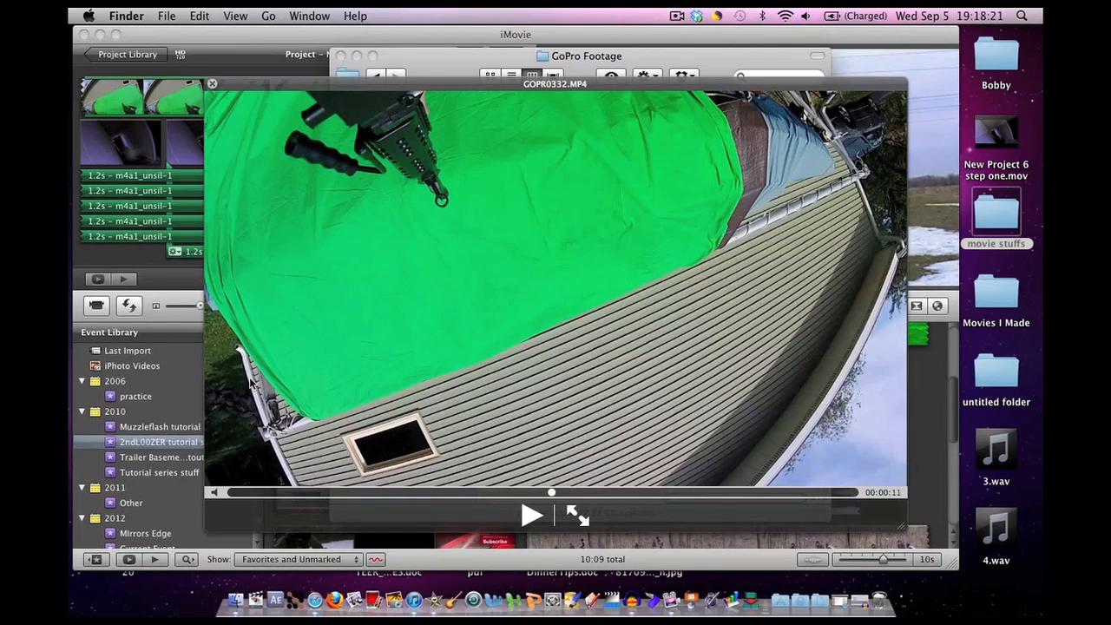
mouse_move(532, 424)
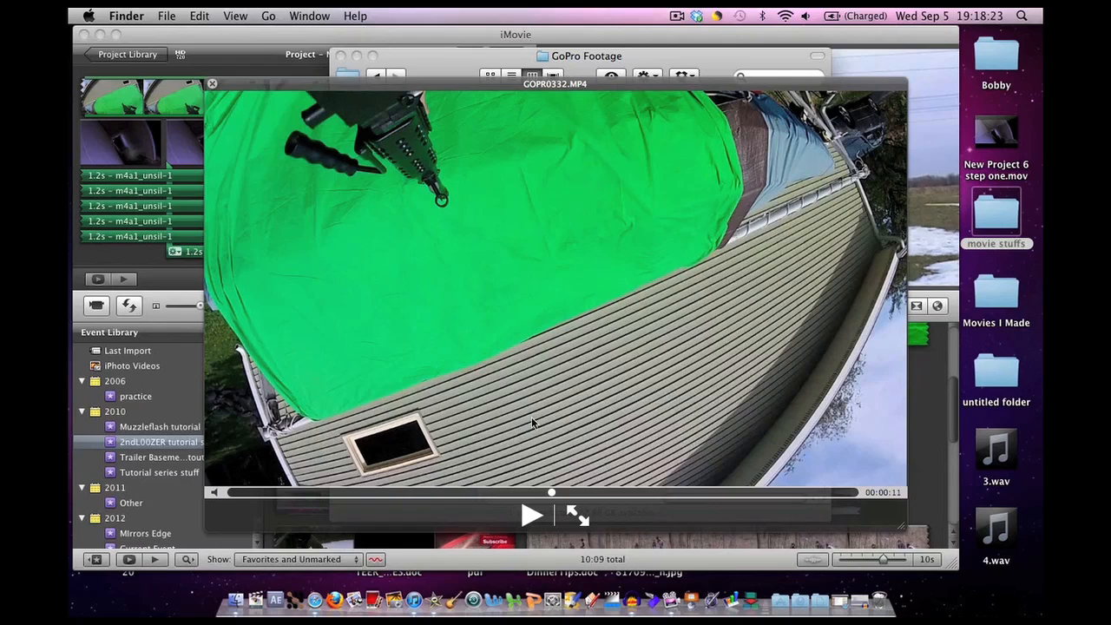
mouse_move(372, 326)
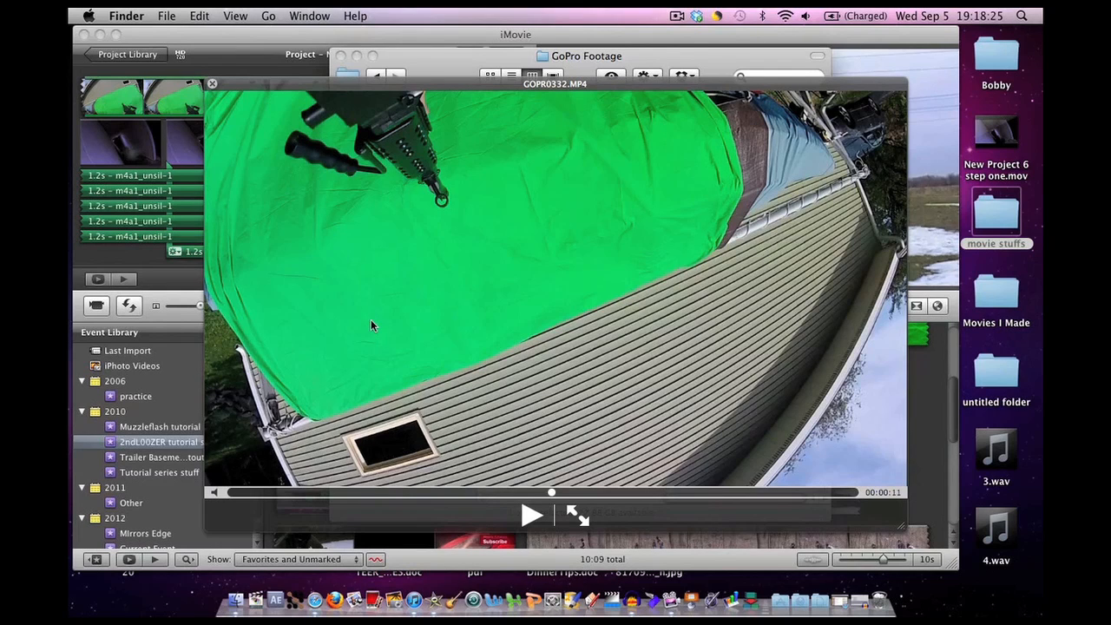
mouse_move(460, 312)
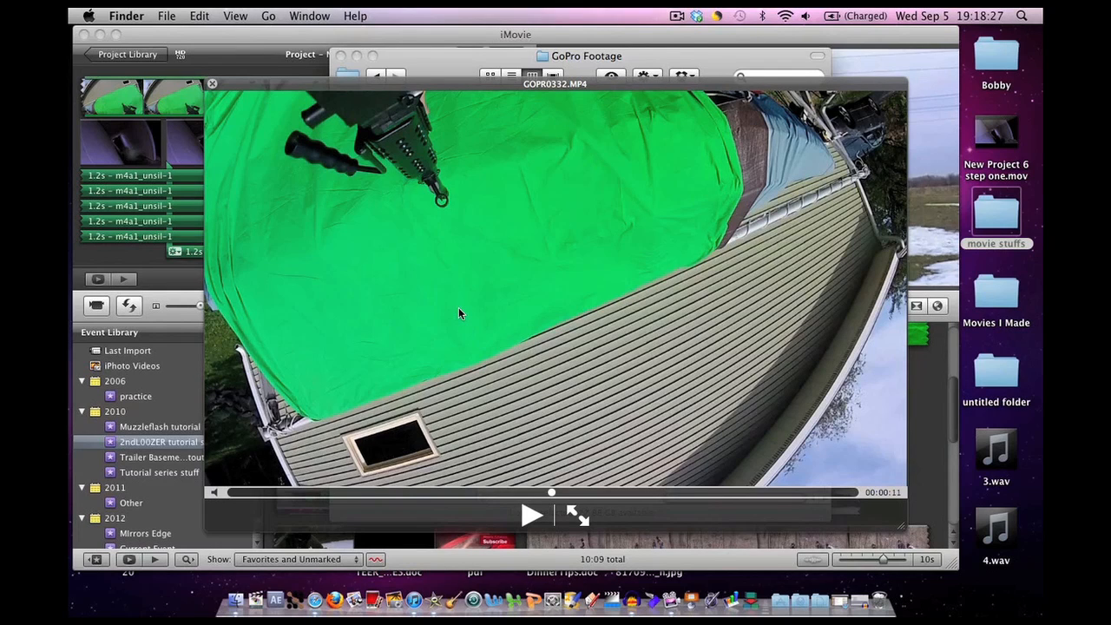
mouse_move(473, 231)
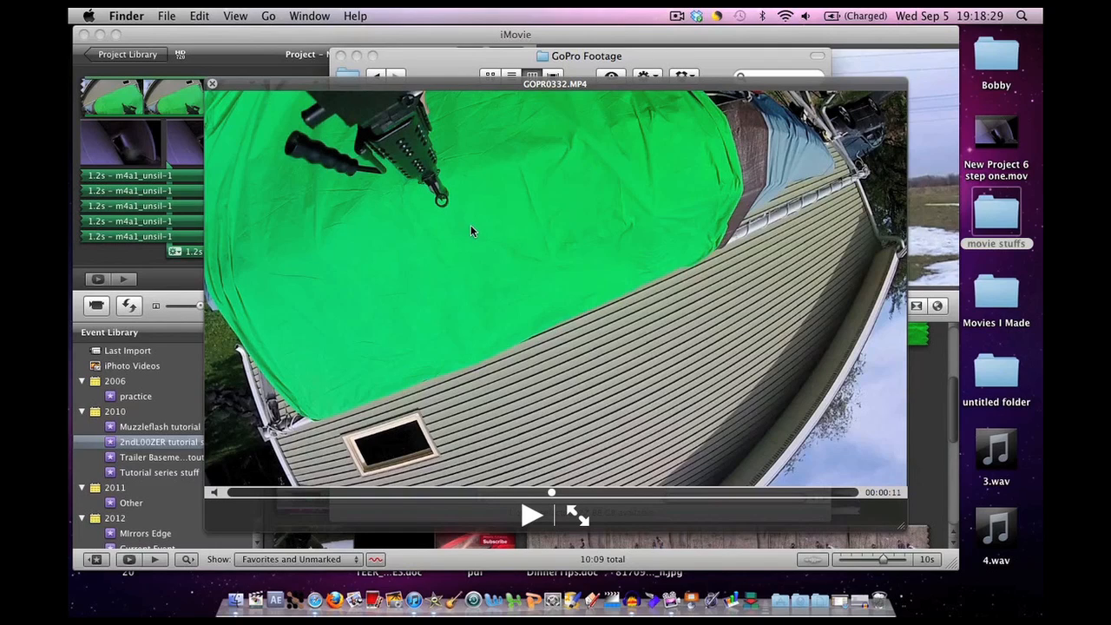
mouse_move(573, 243)
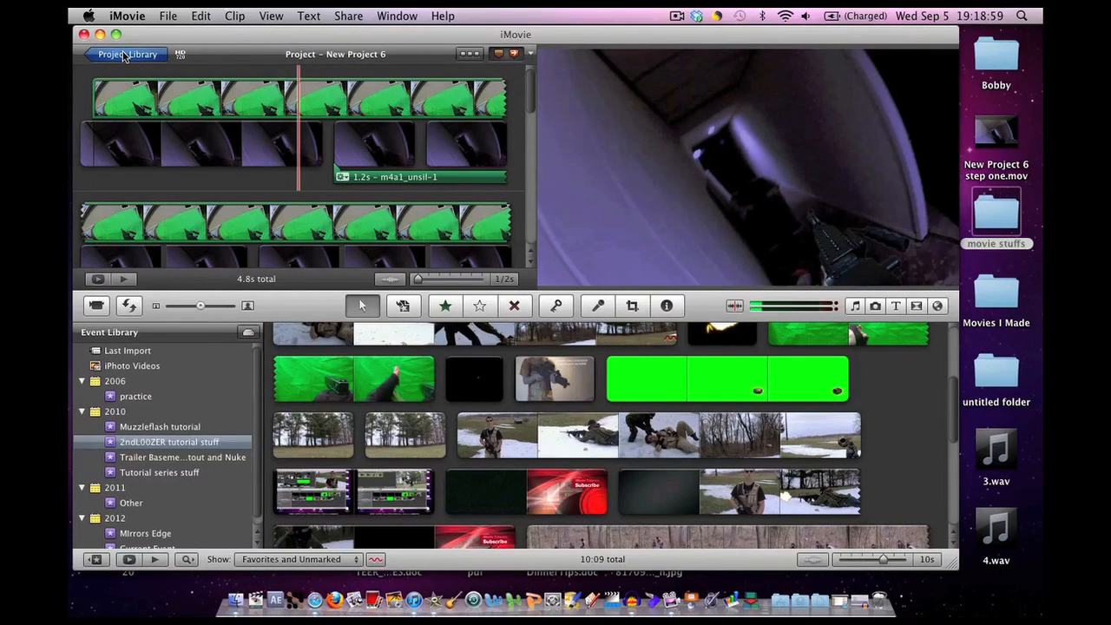
Create a new empty project with No Theme via File > New Project.
click(169, 16)
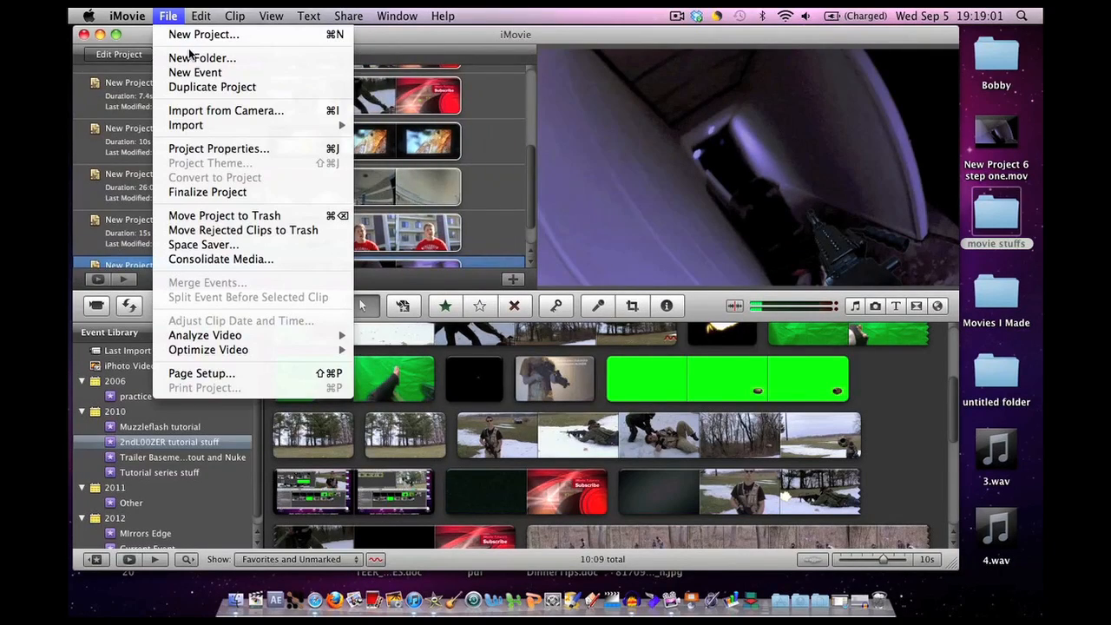
click(205, 35)
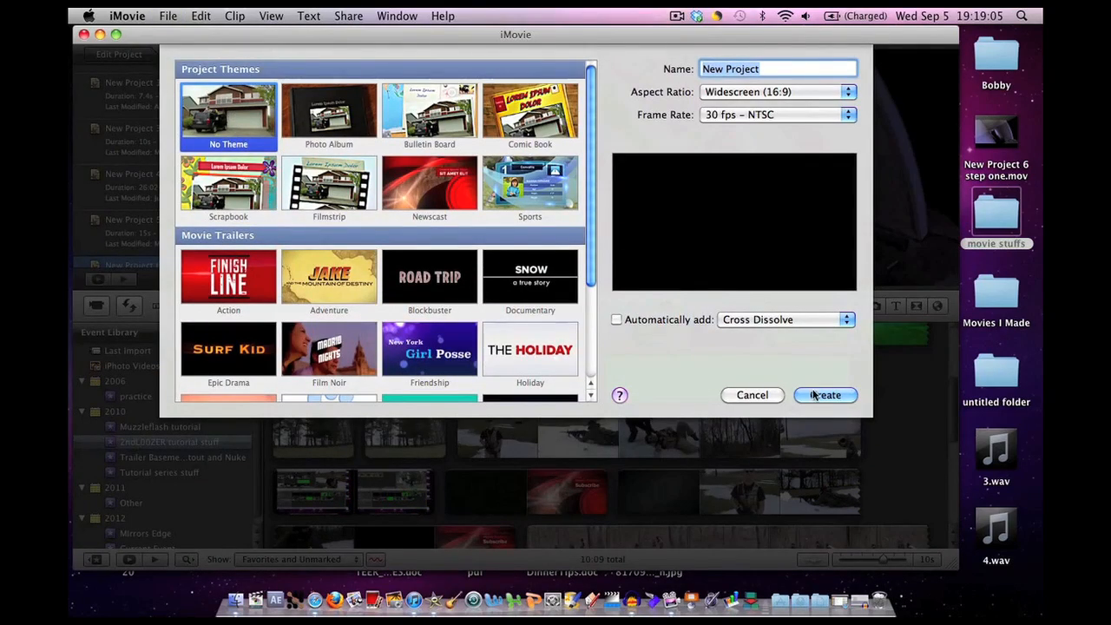
click(823, 396)
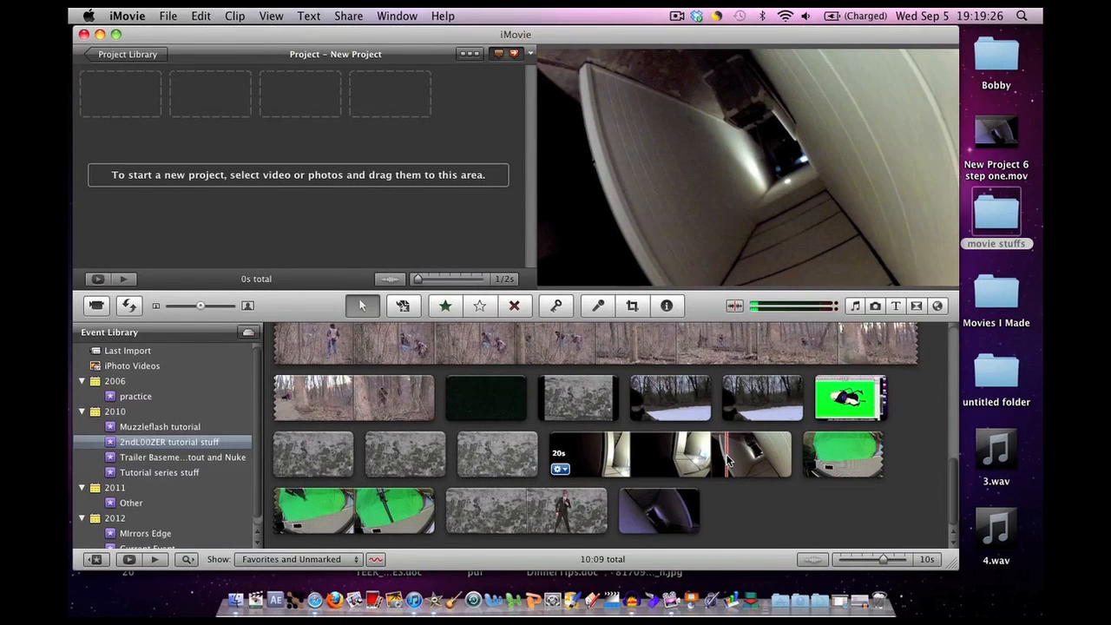
Select a stretch of the hallway clip and add it to the empty project.
click(720, 455)
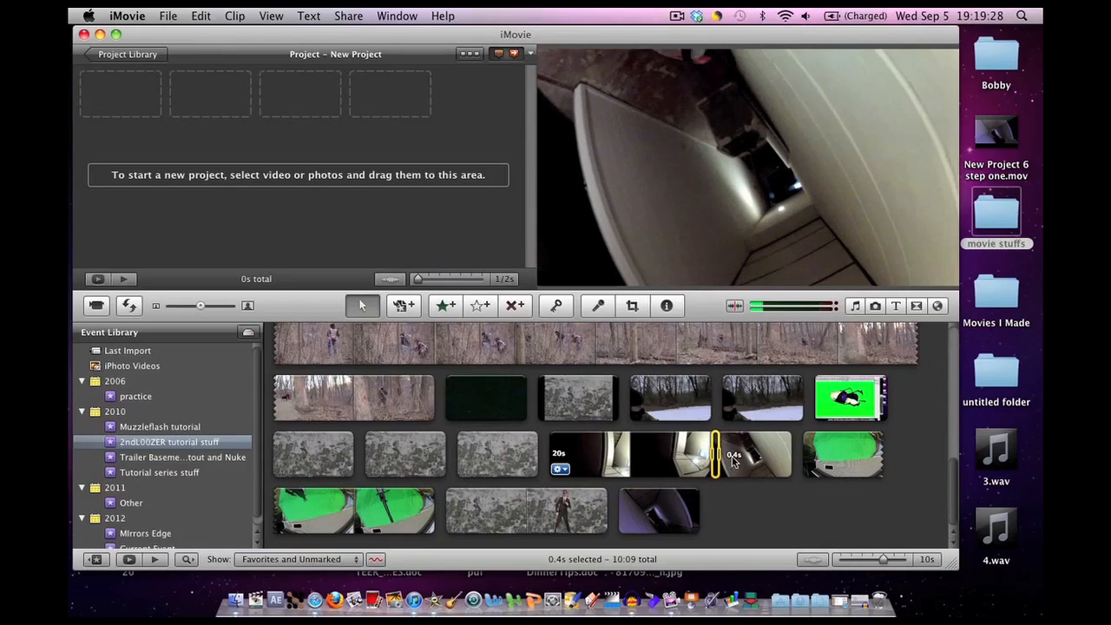
click(750, 455)
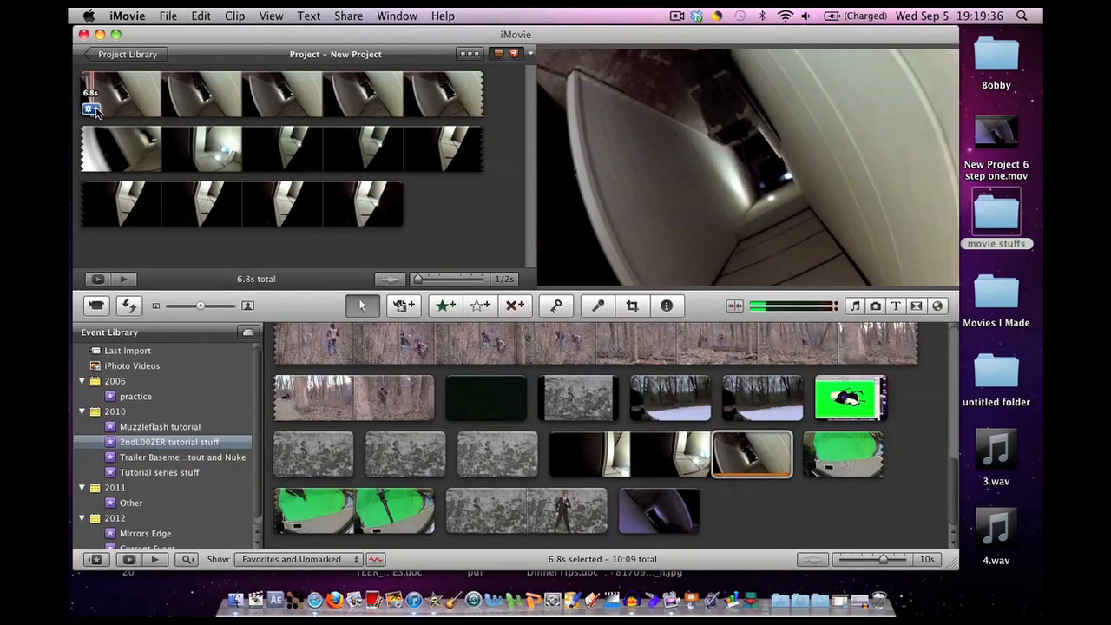
Rotate the hallway clip via Cropping & Rotation and confirm with Done.
click(88, 110)
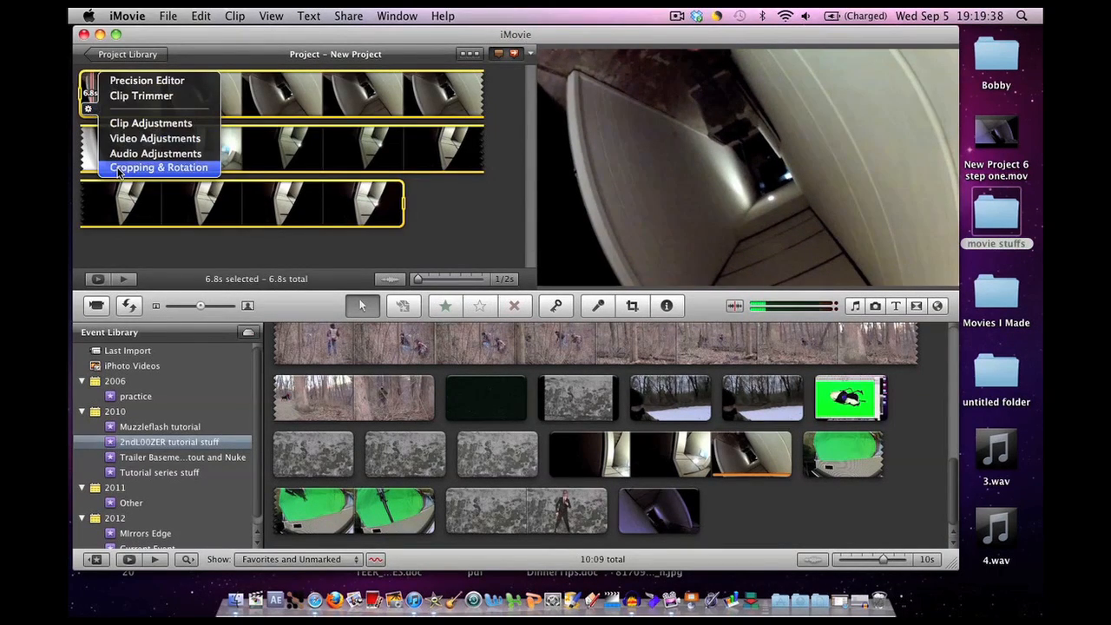
click(156, 167)
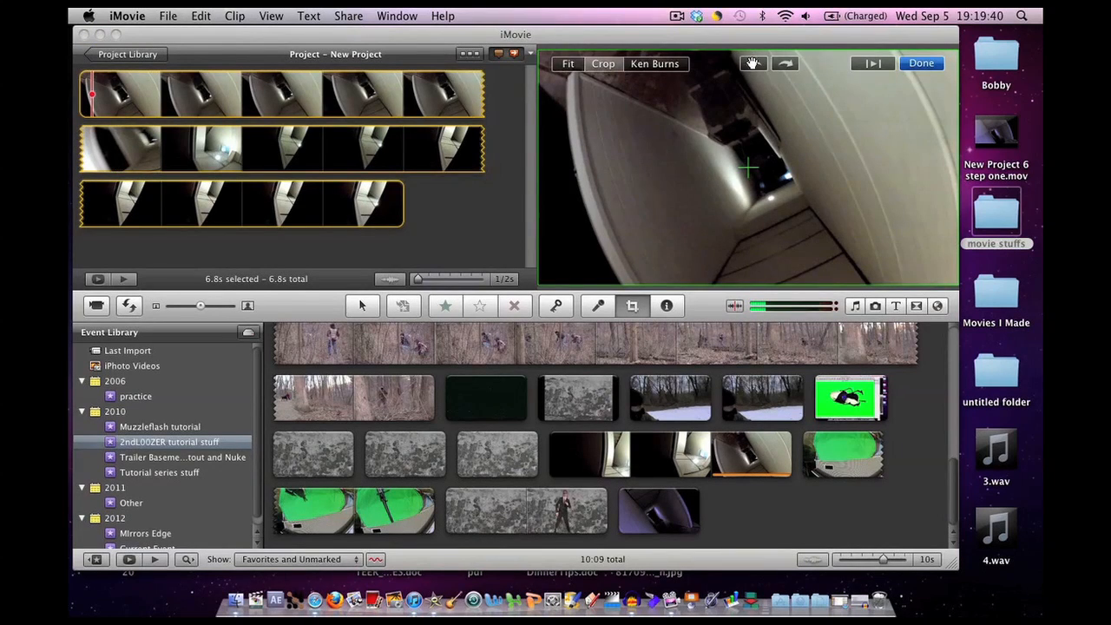
click(602, 62)
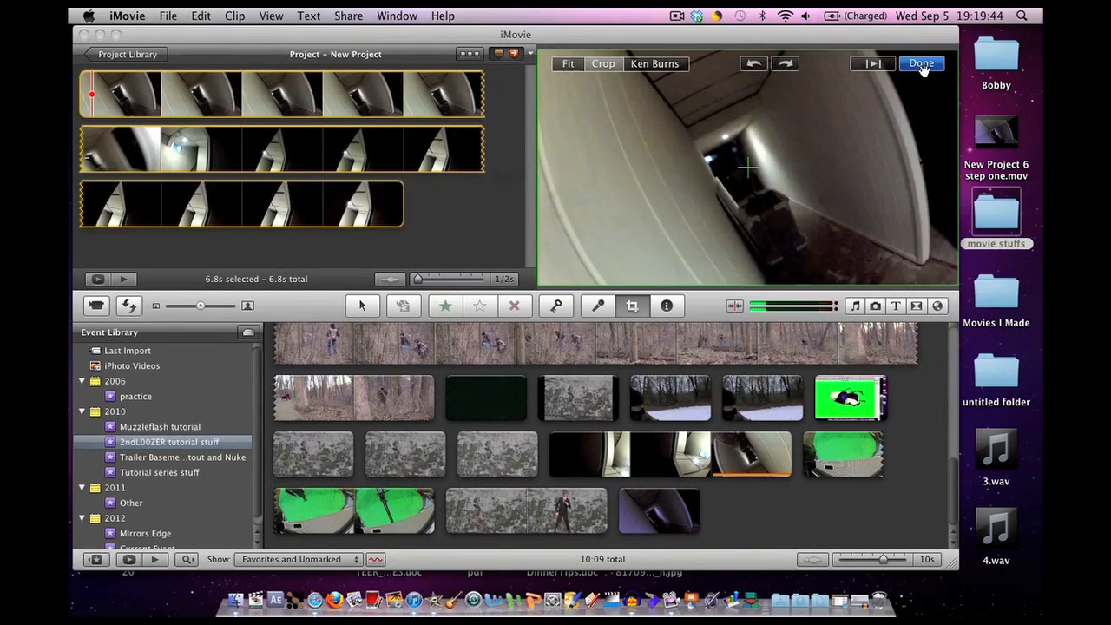
click(921, 62)
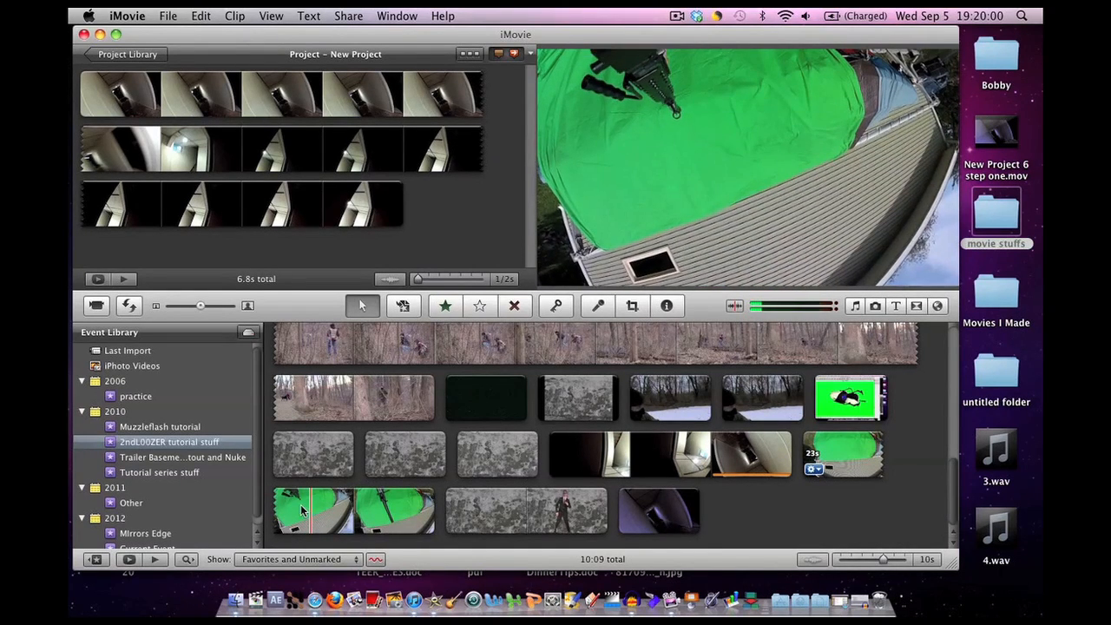
Drop part of the green-screen gun clip onto the hallway clip as a Green Screen overlay.
click(309, 511)
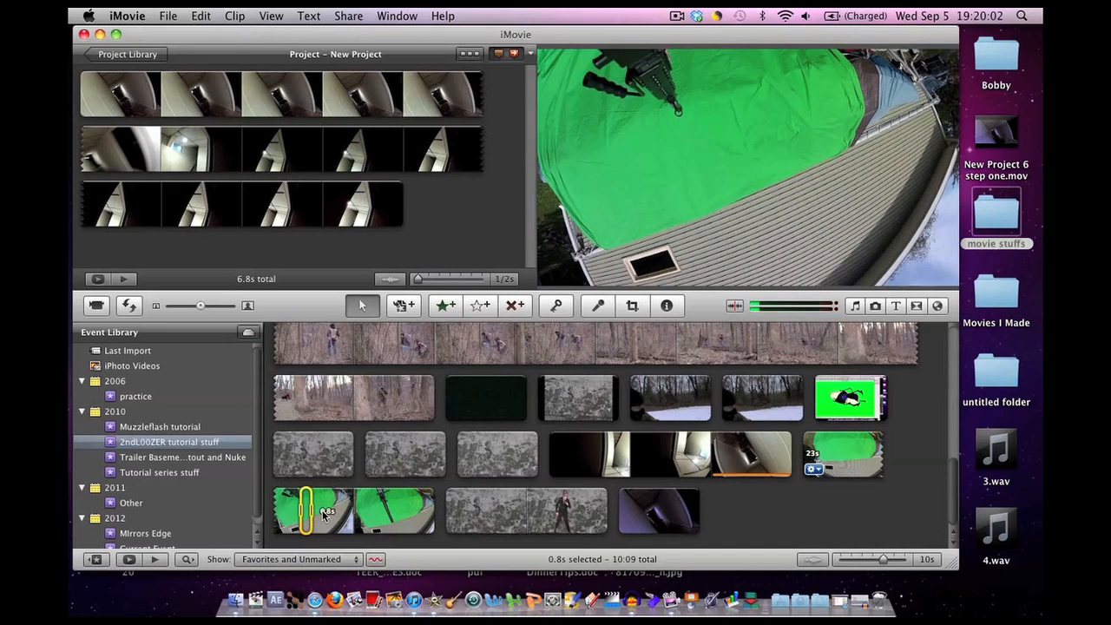
drag(304, 510, 345, 510)
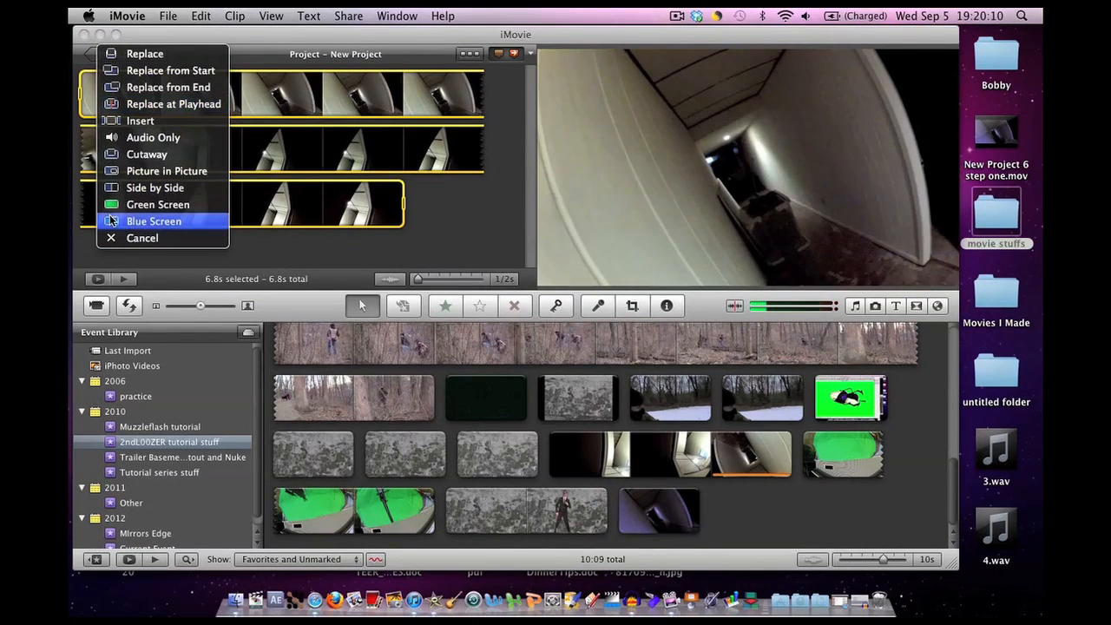
click(153, 221)
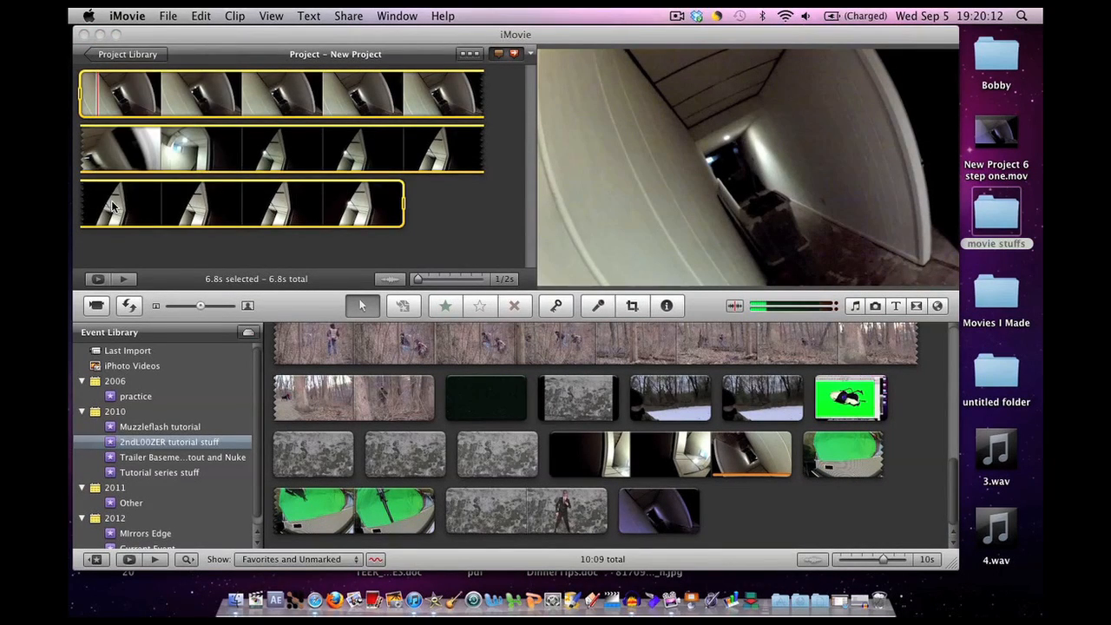
click(632, 305)
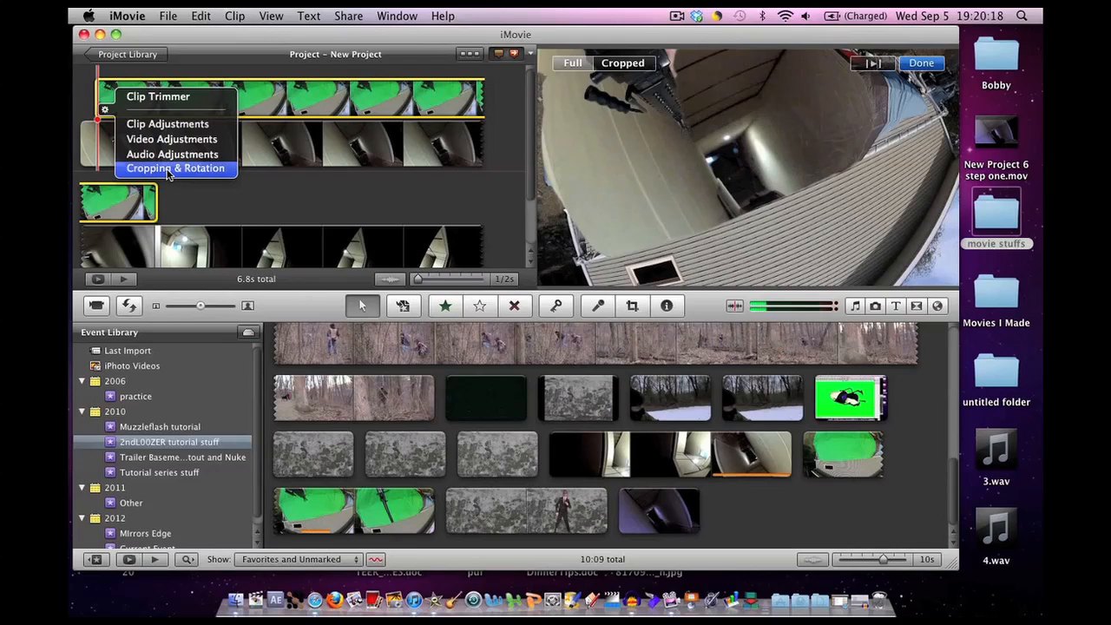
Rotate the green-screen overlay, then tilt and tighten the crop on the hallway shot.
click(174, 166)
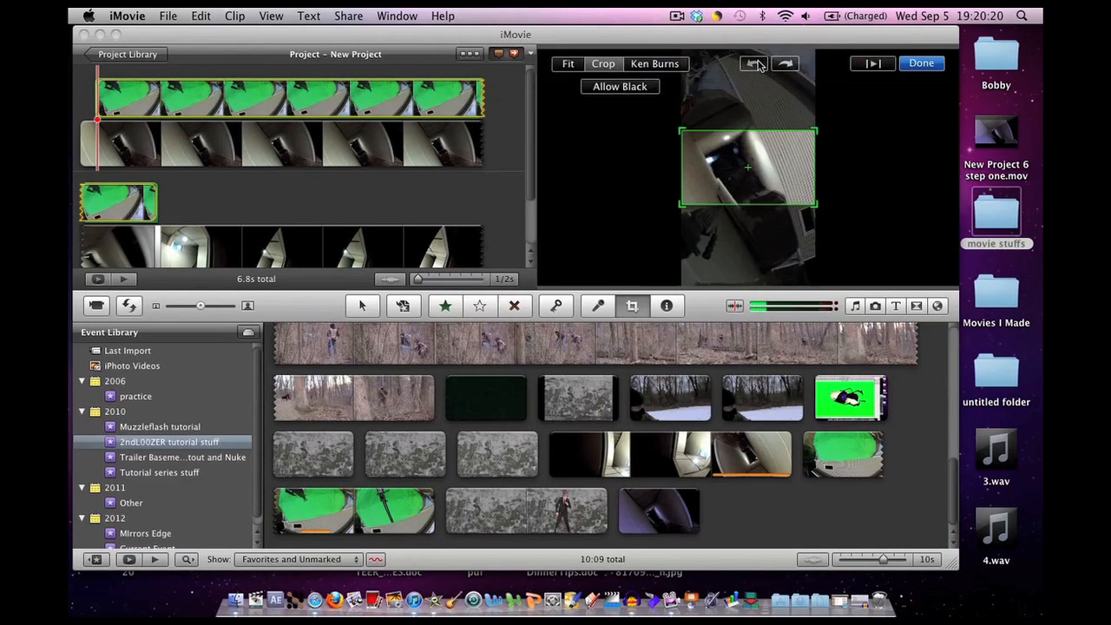
click(921, 63)
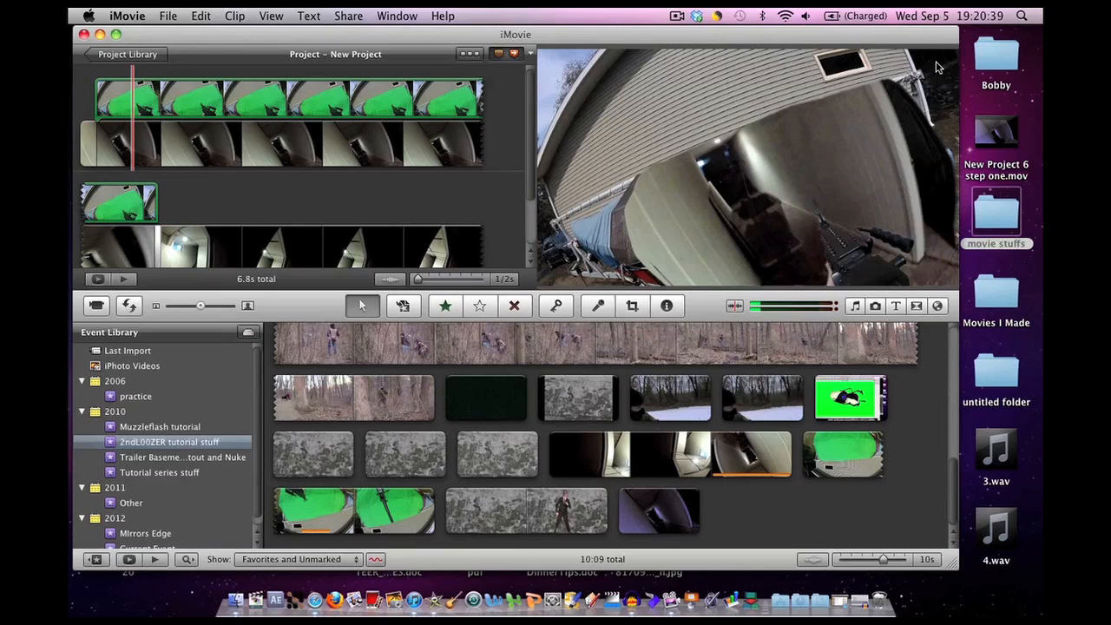
mouse_move(608, 55)
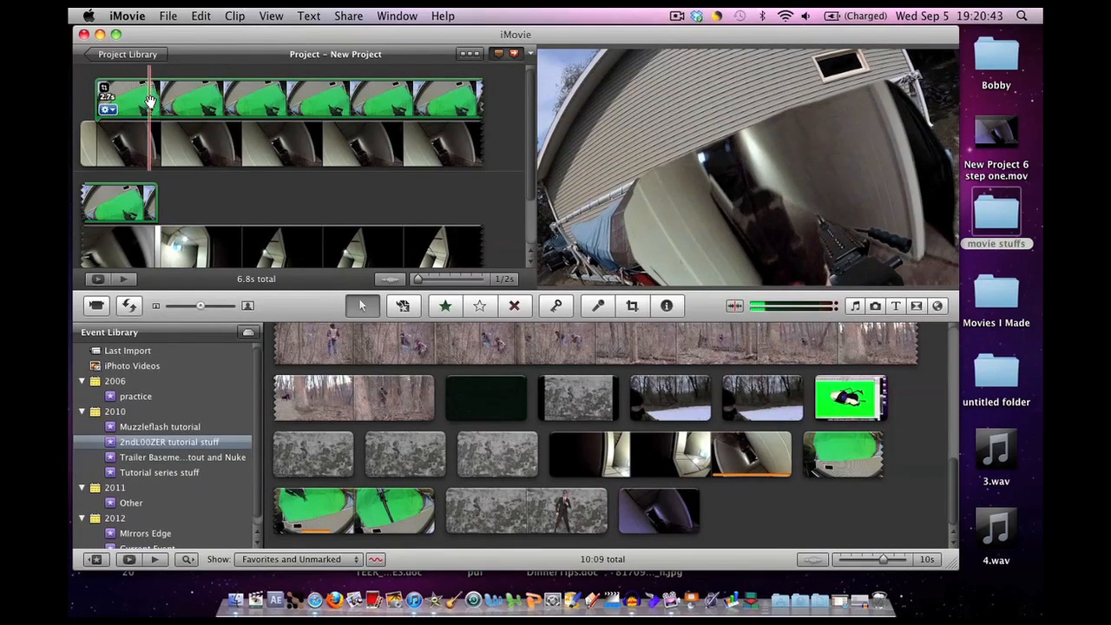
click(632, 305)
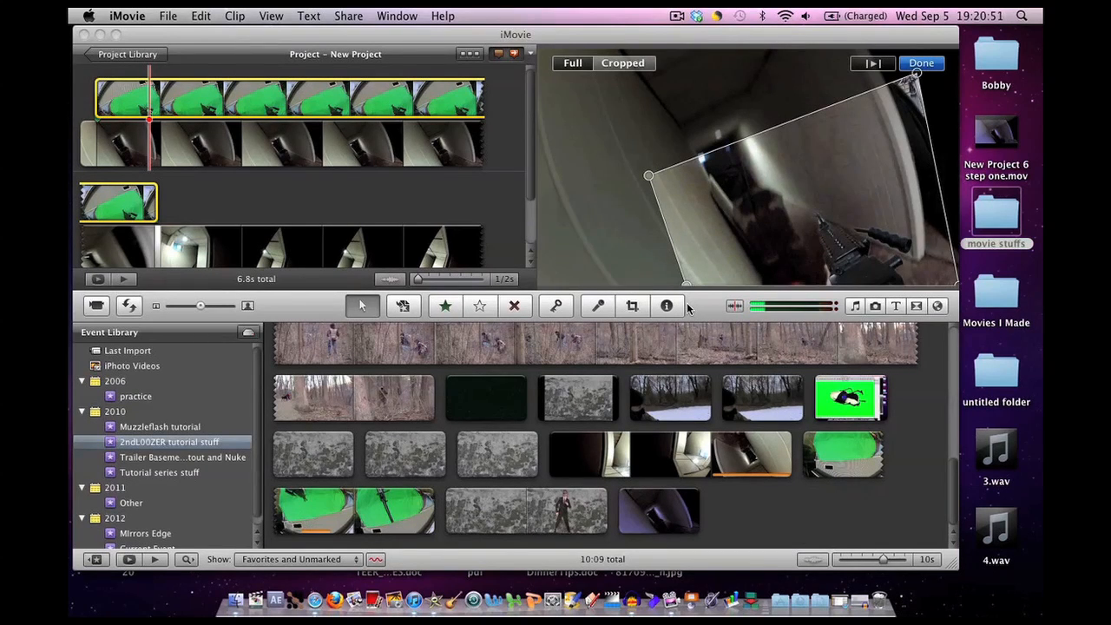
drag(917, 72, 909, 76)
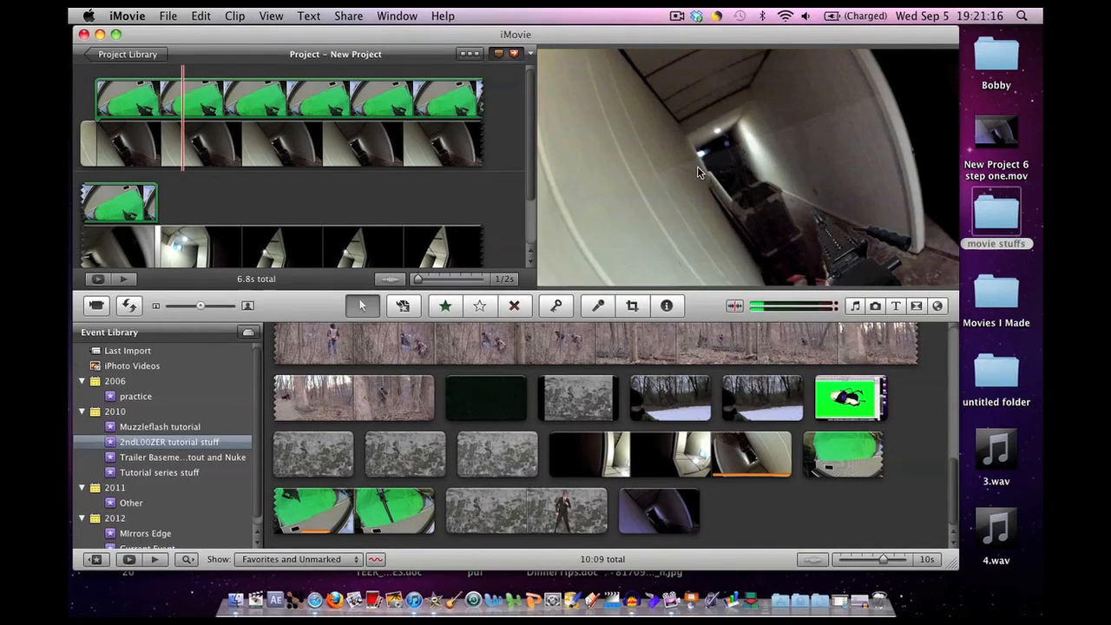
mouse_move(820, 224)
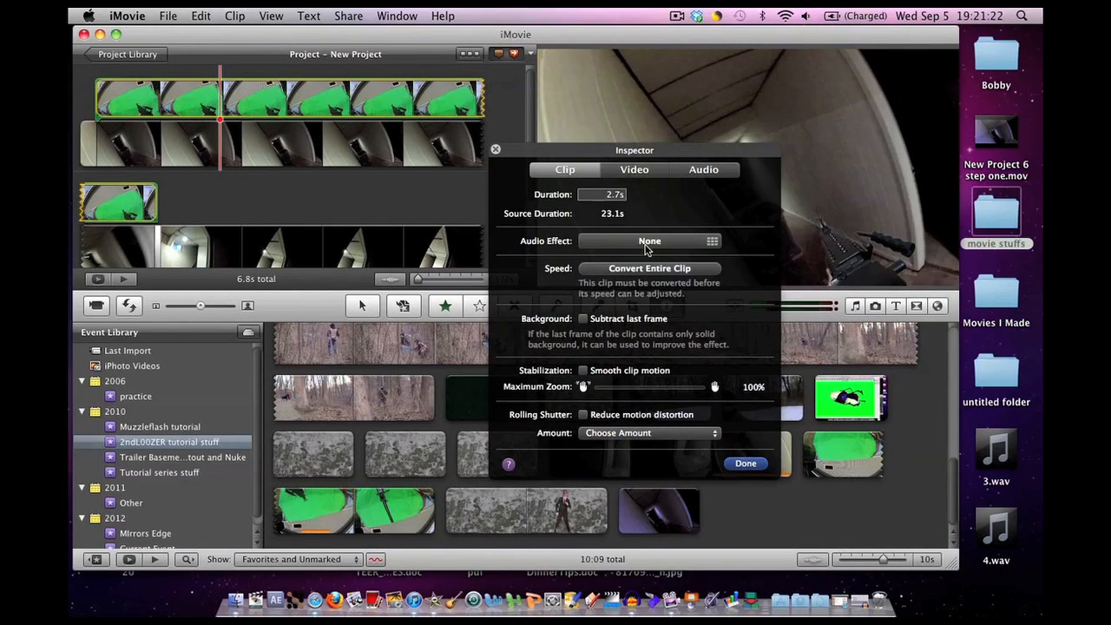
Color-correct the clip to red gain 58%, green gain 91%, blue gain 123% and confirm.
click(634, 171)
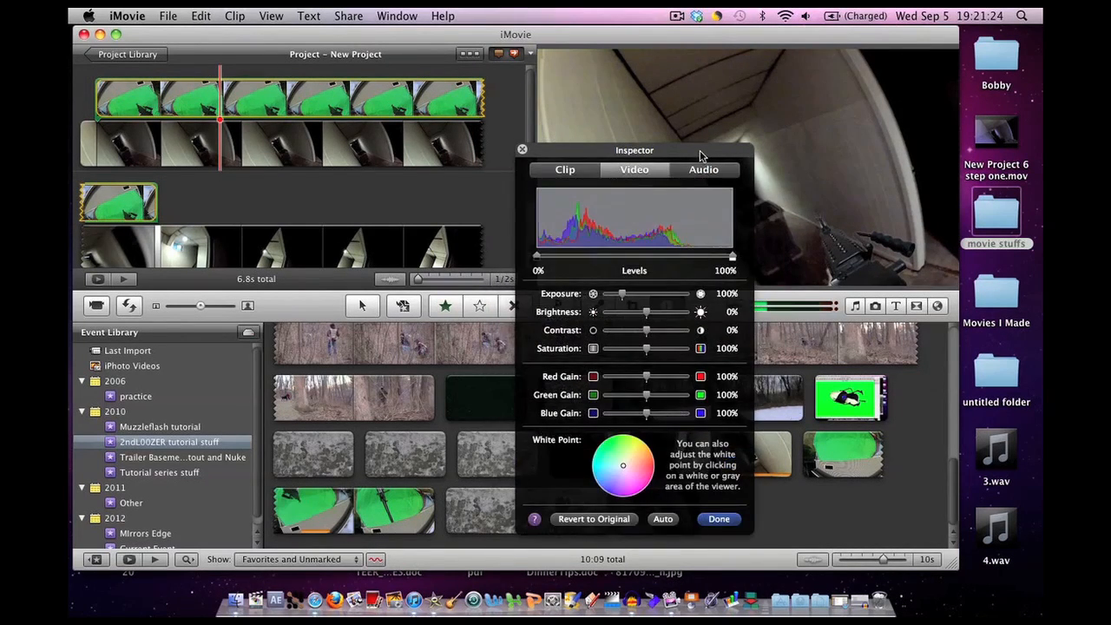
drag(636, 149, 549, 94)
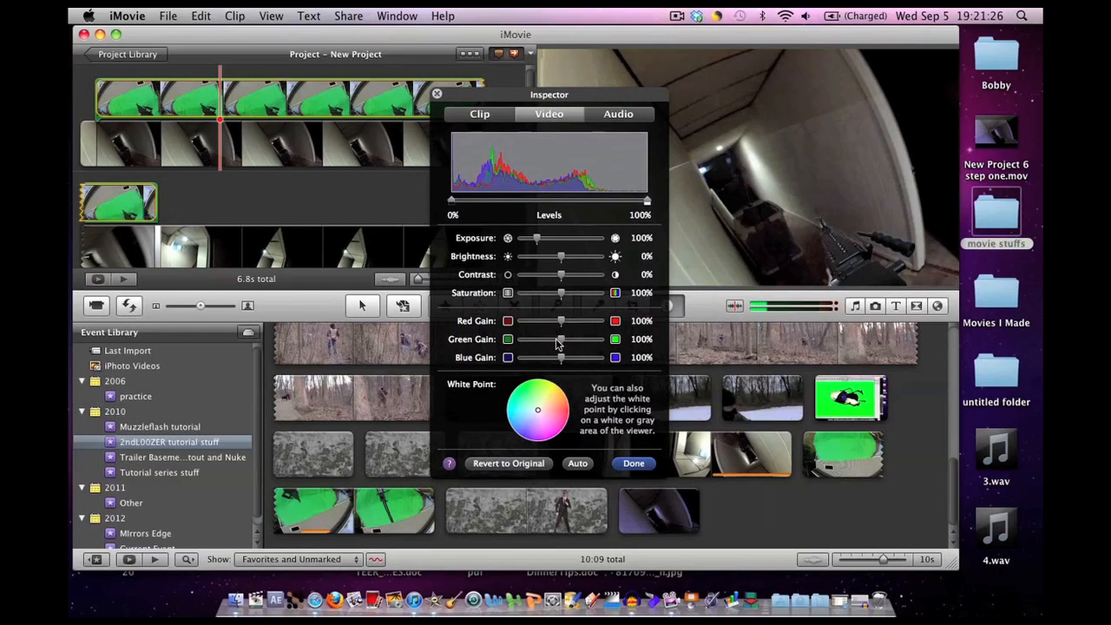
drag(573, 338, 556, 339)
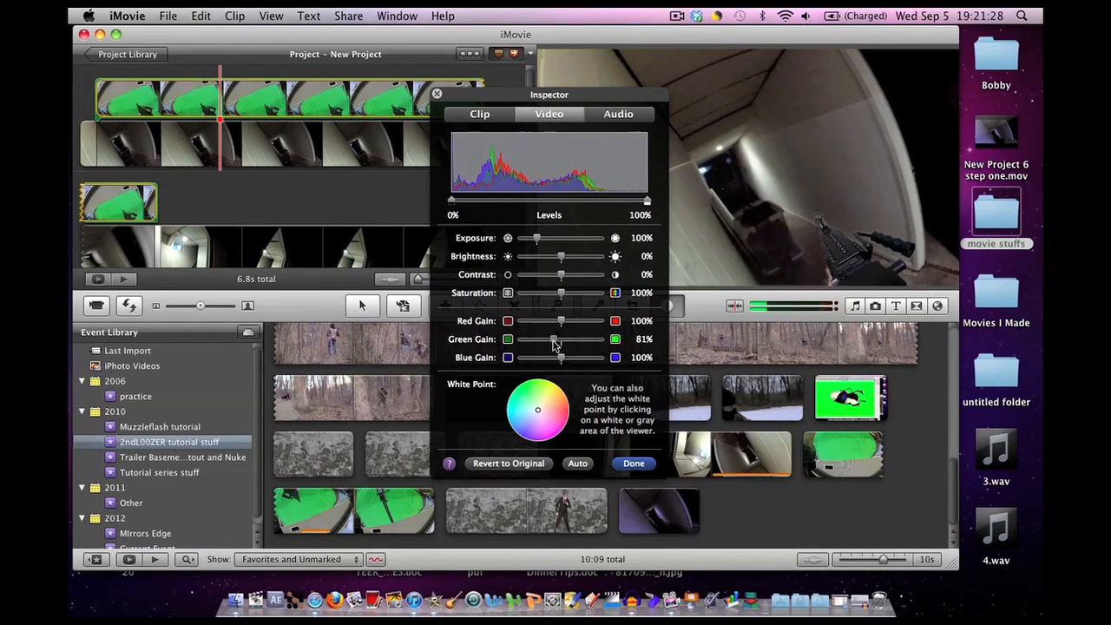
drag(577, 319, 559, 320)
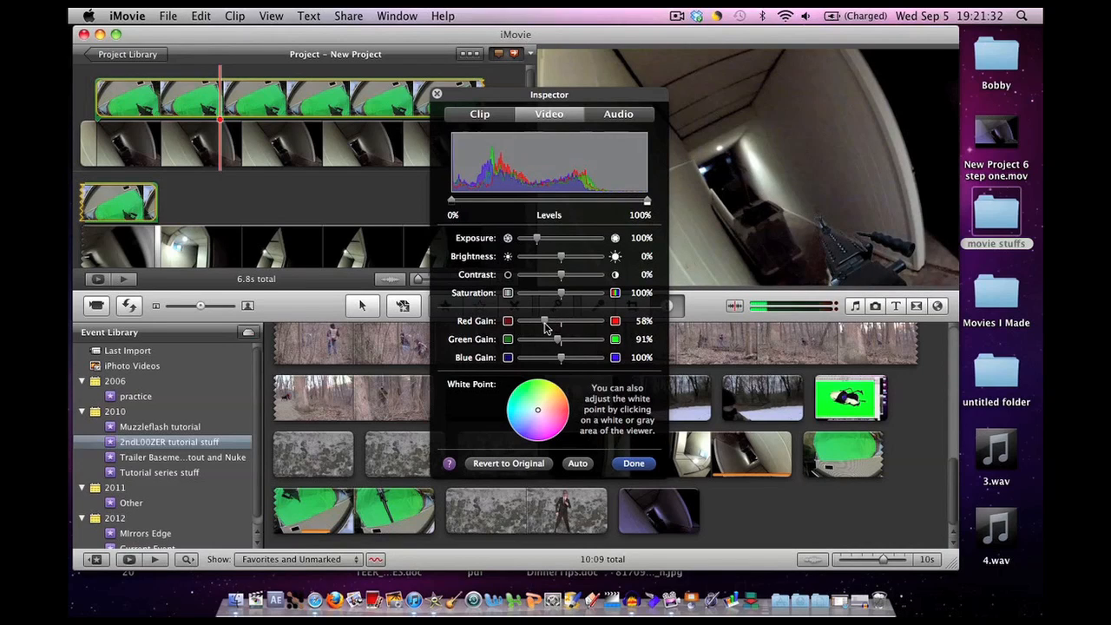
drag(562, 358, 572, 358)
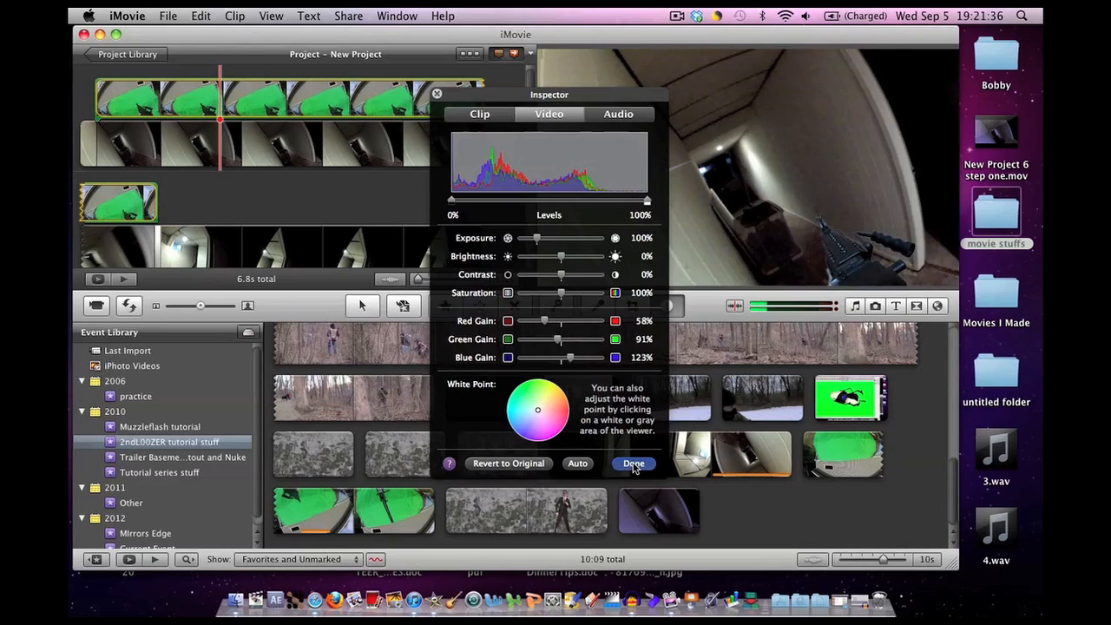
click(634, 462)
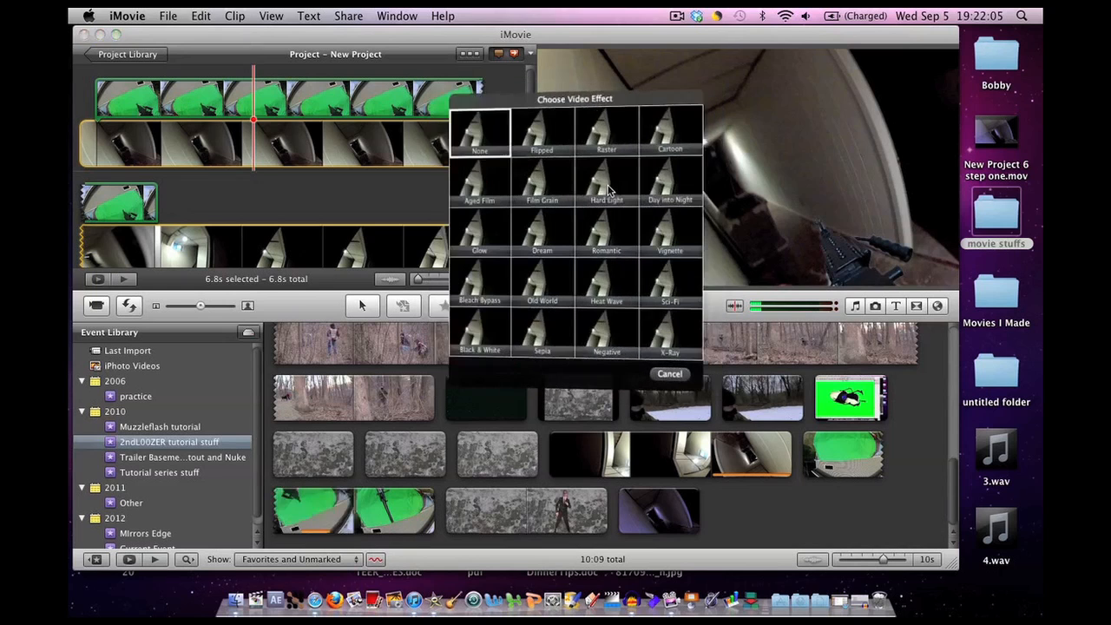
Apply a stylized video effect to the clip from the effect gallery.
click(679, 187)
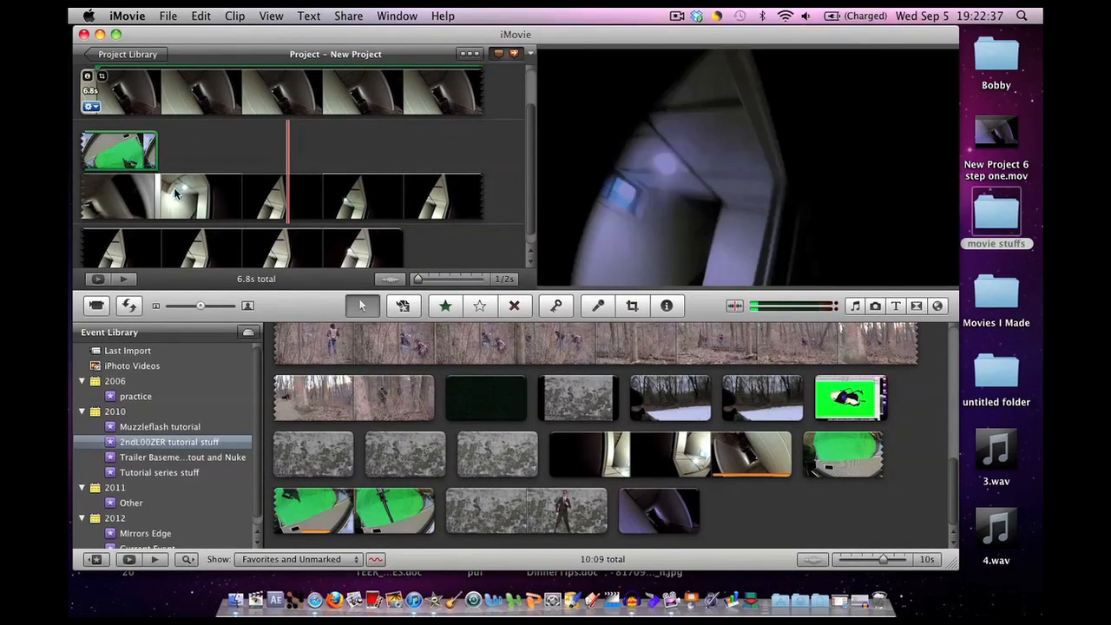
Select the unwanted stretch of hallway footage and delete it from the project.
drag(170, 195, 400, 252)
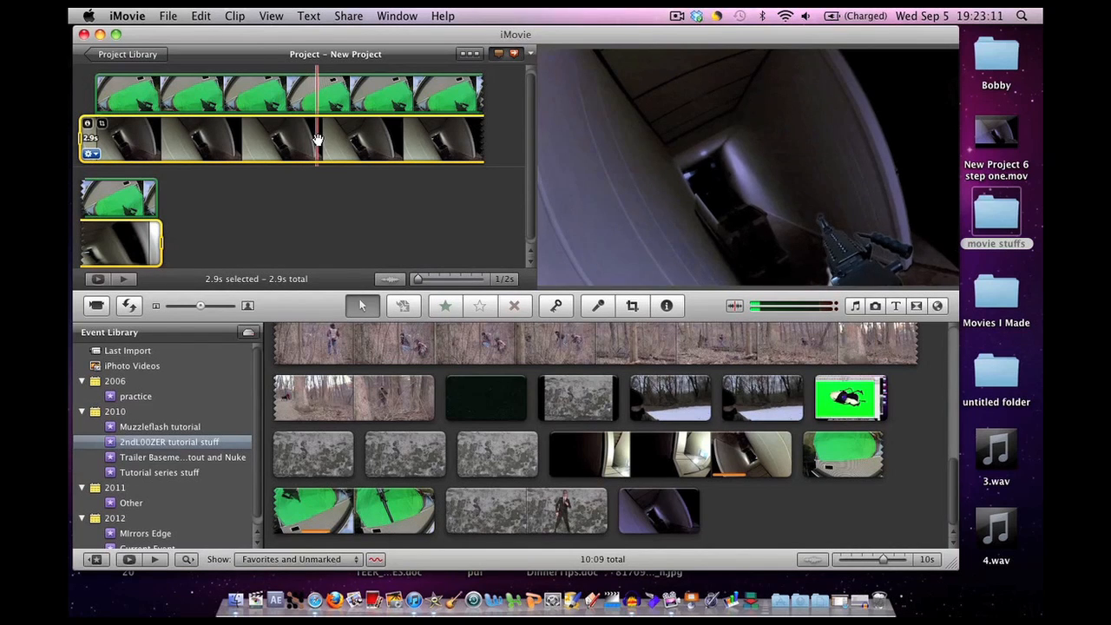
right_click(316, 139)
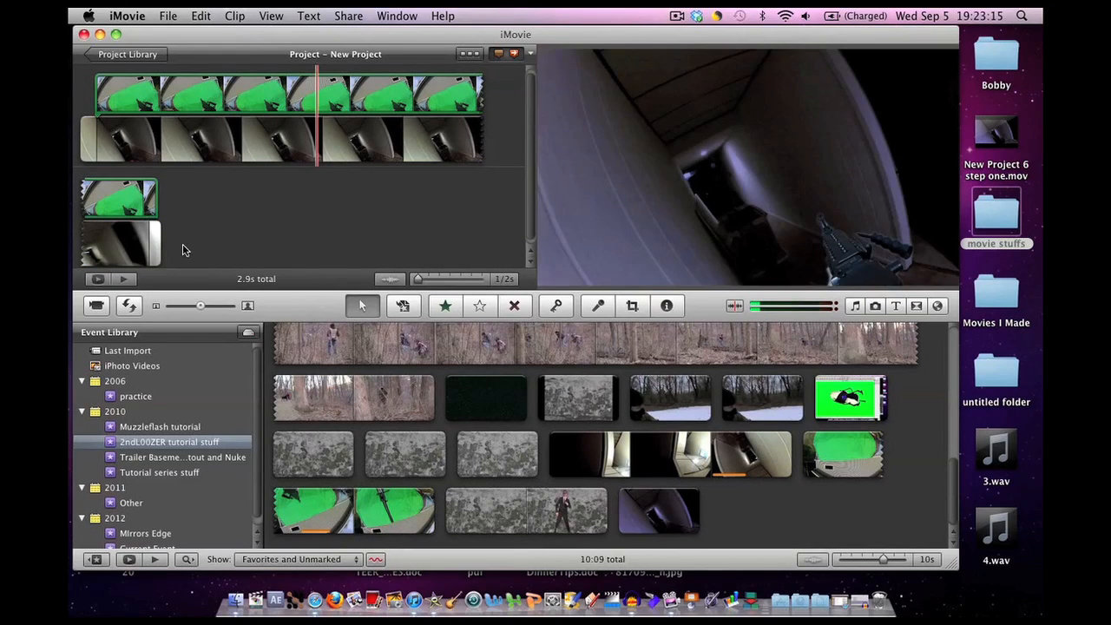
right_click(182, 250)
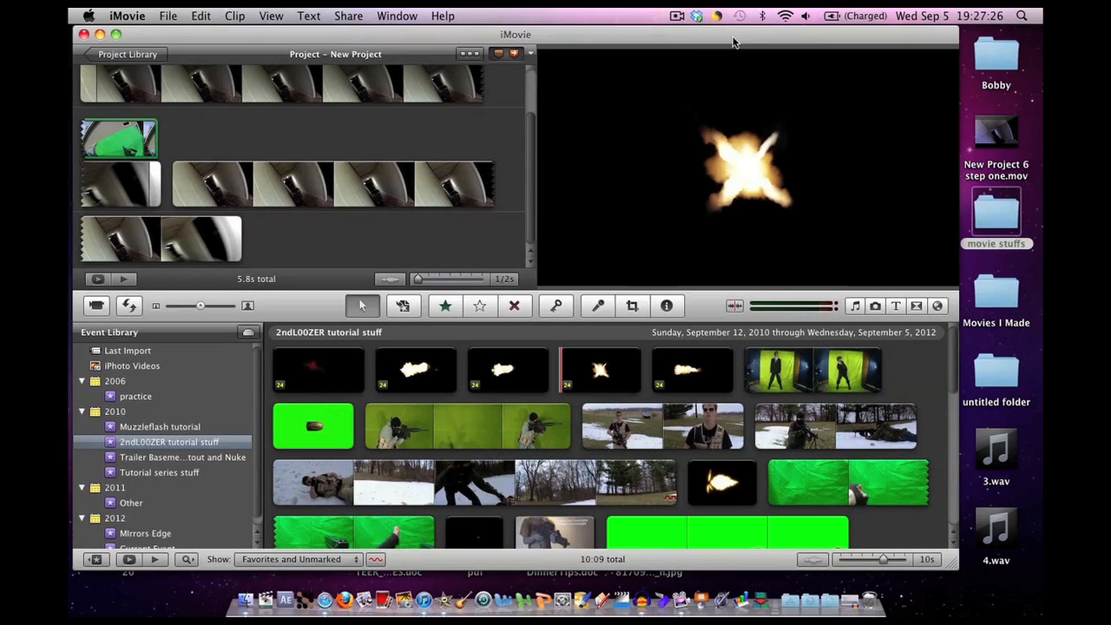
mouse_move(269, 125)
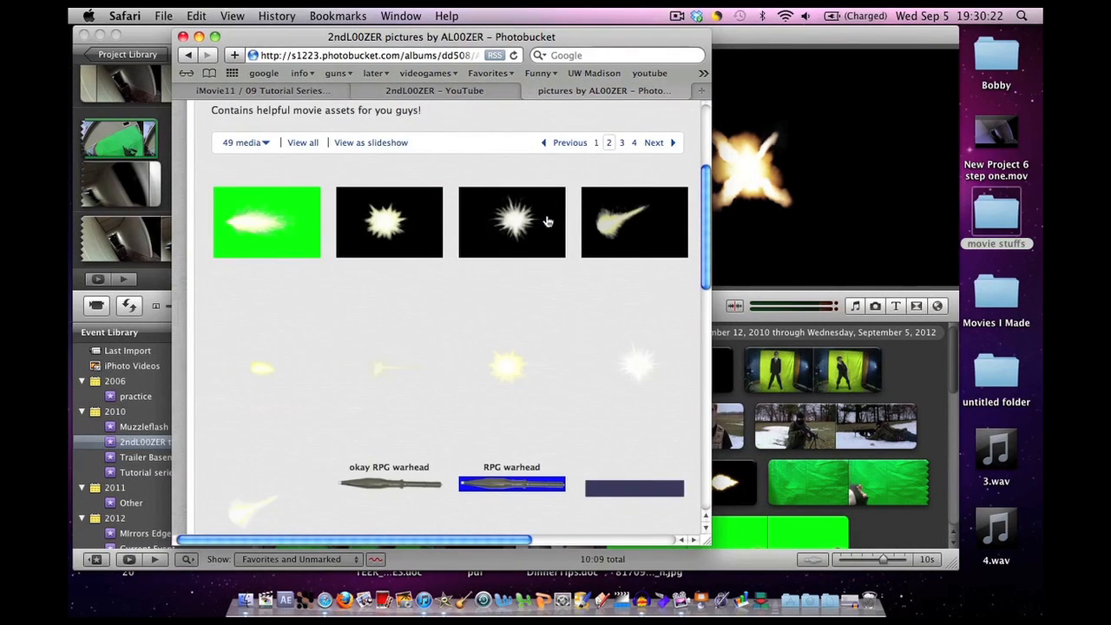
View one of the muzzle-flash images in the Photobucket album.
click(510, 364)
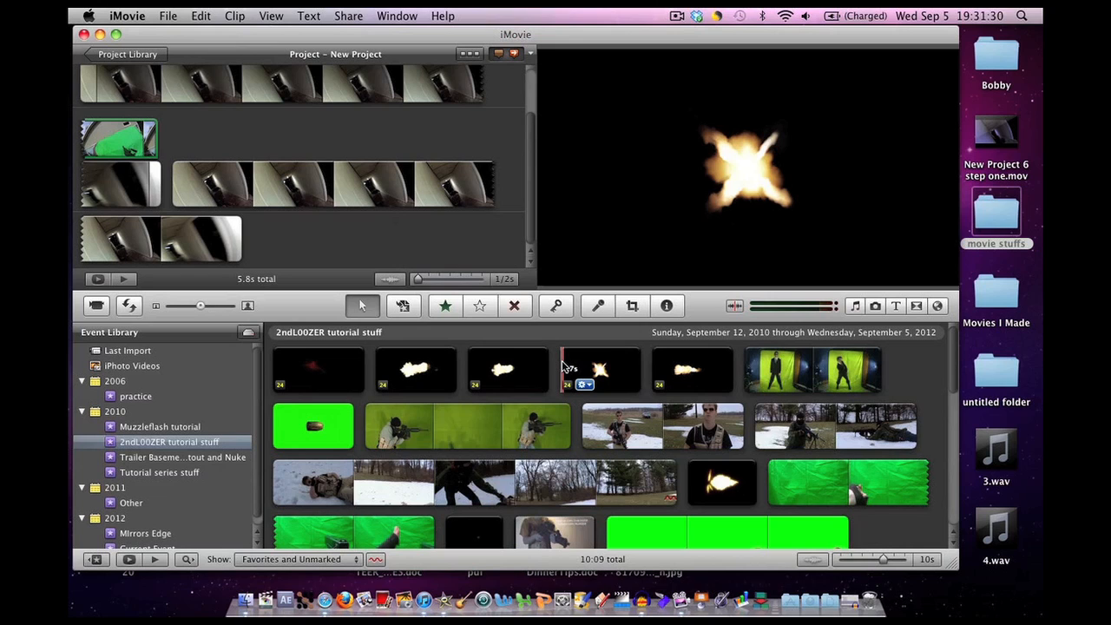
Drop the muzzle-flash event clip onto the hallway footage as a Picture in Picture overlay.
click(601, 368)
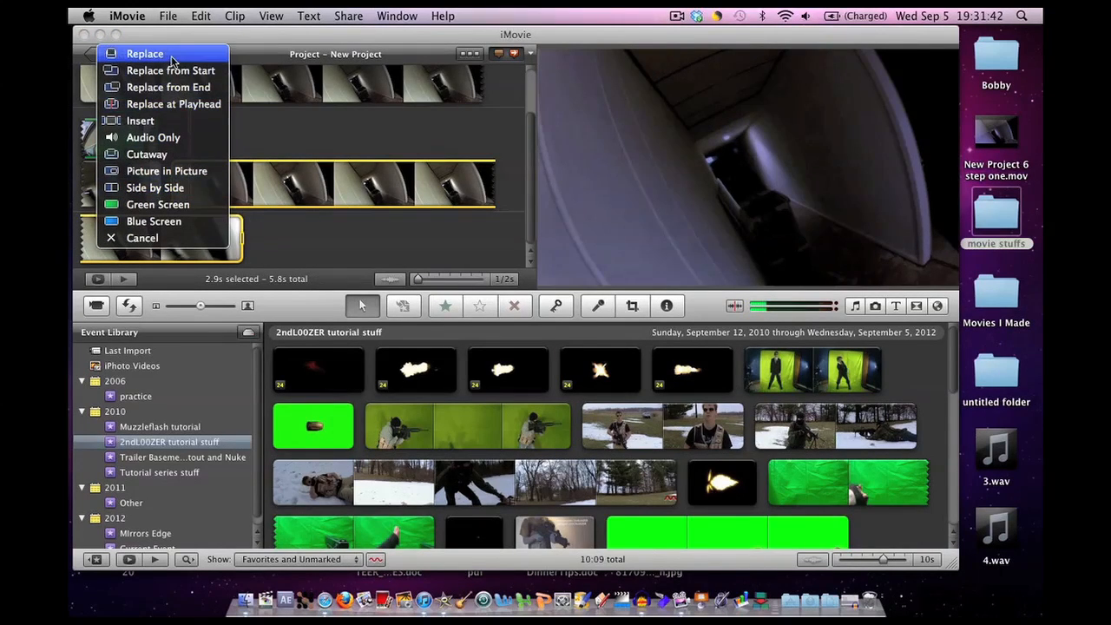
mouse_move(180, 177)
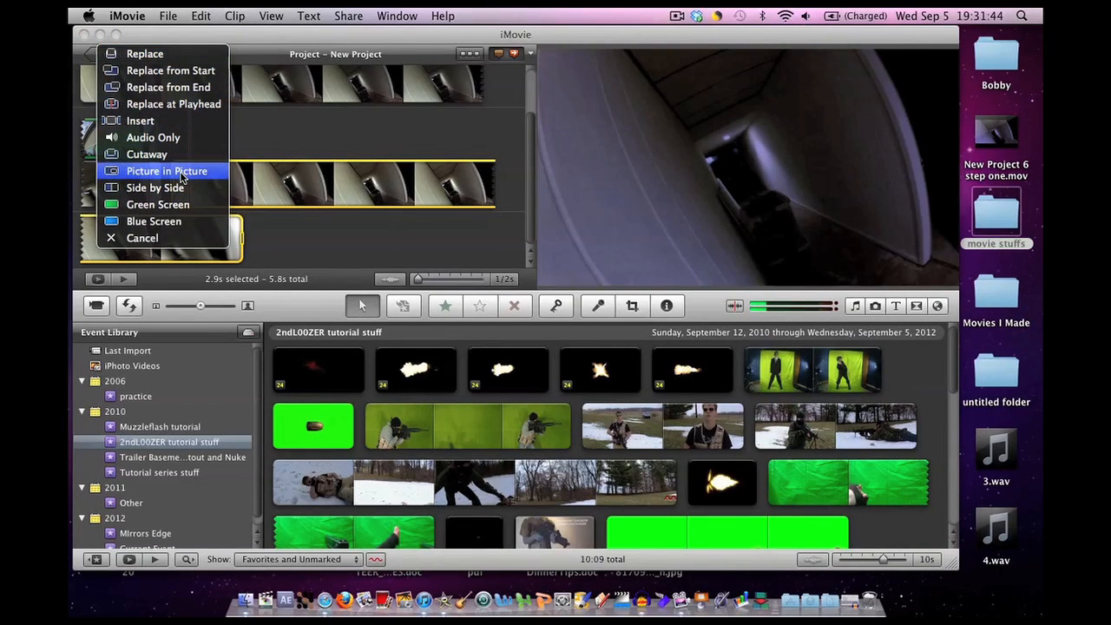
click(166, 170)
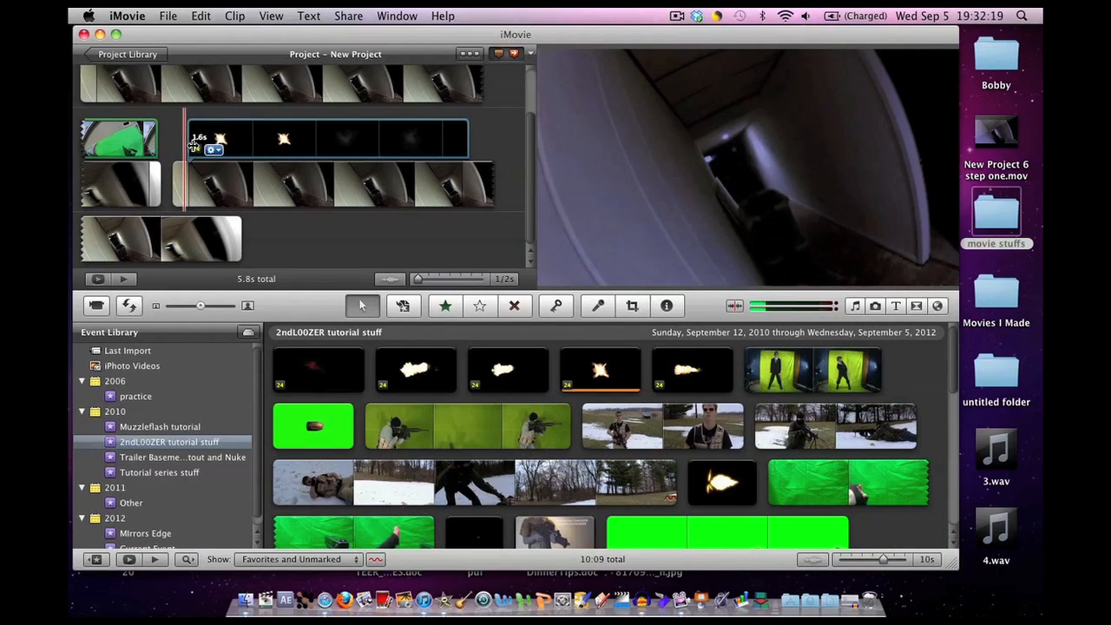
Select the picture-in-picture flash clip to trim it to a single frame.
click(212, 149)
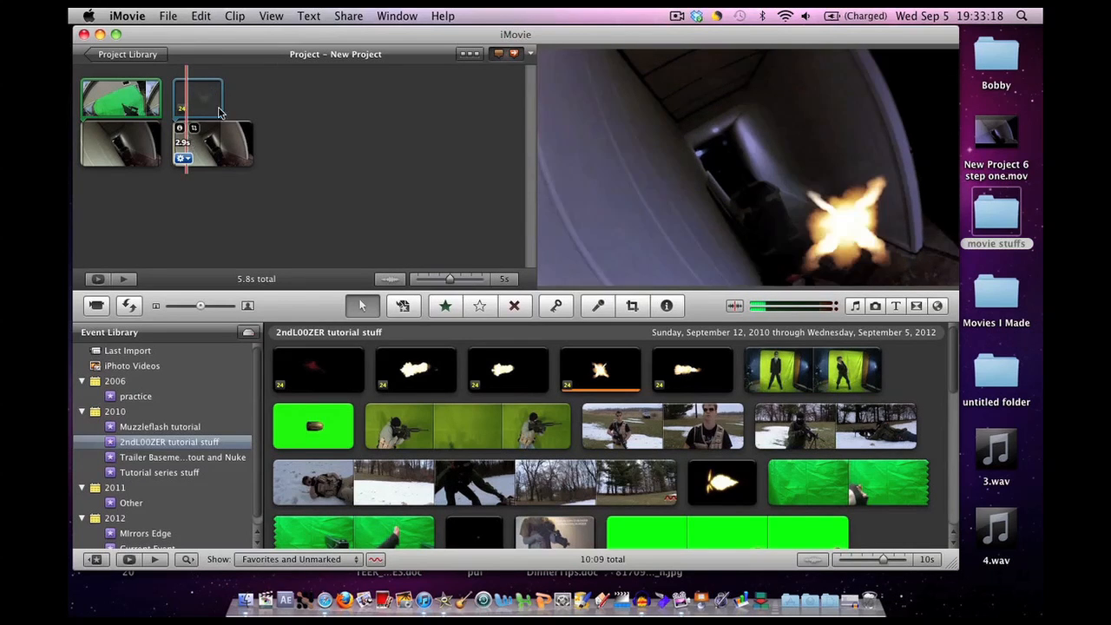
Export the project via Share as New Project.mov on the Desktop.
click(347, 16)
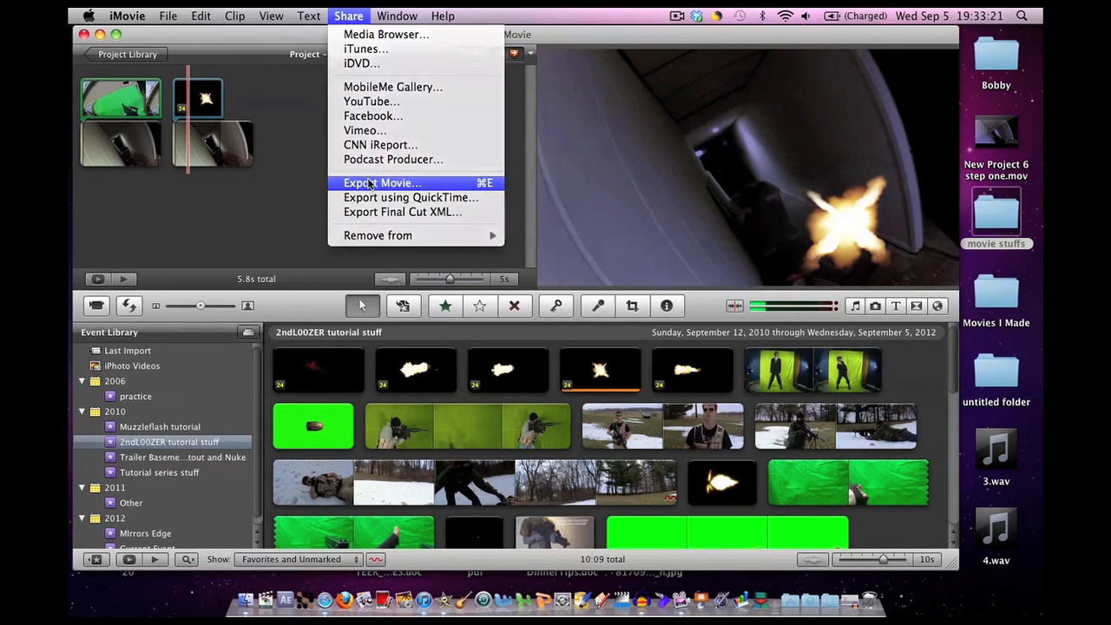
click(382, 182)
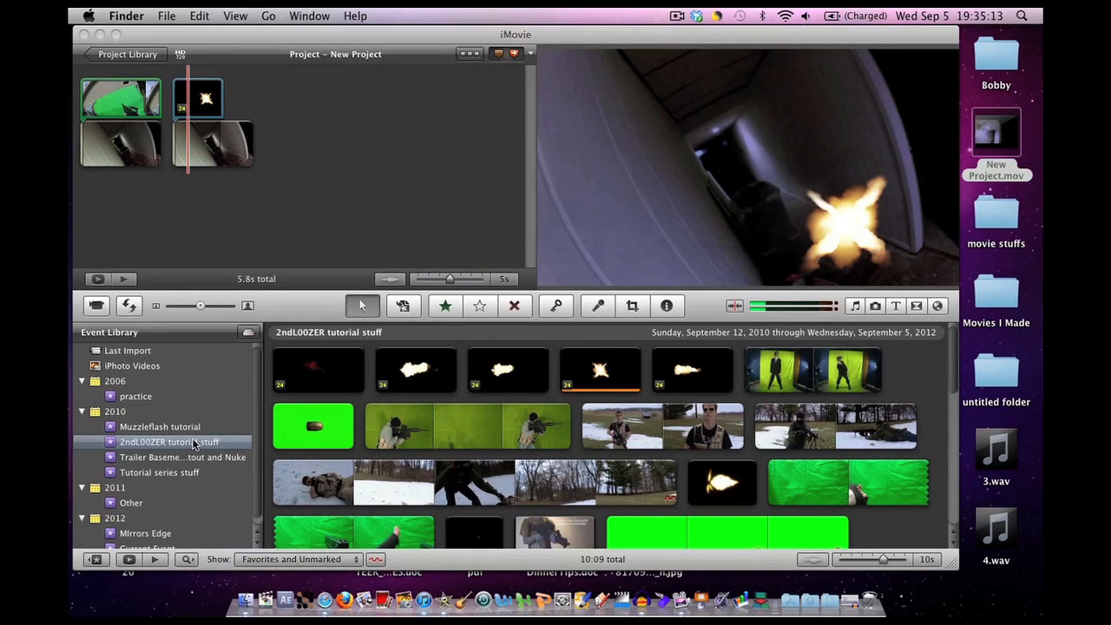
Bring the project editor back to the front after the export.
click(170, 443)
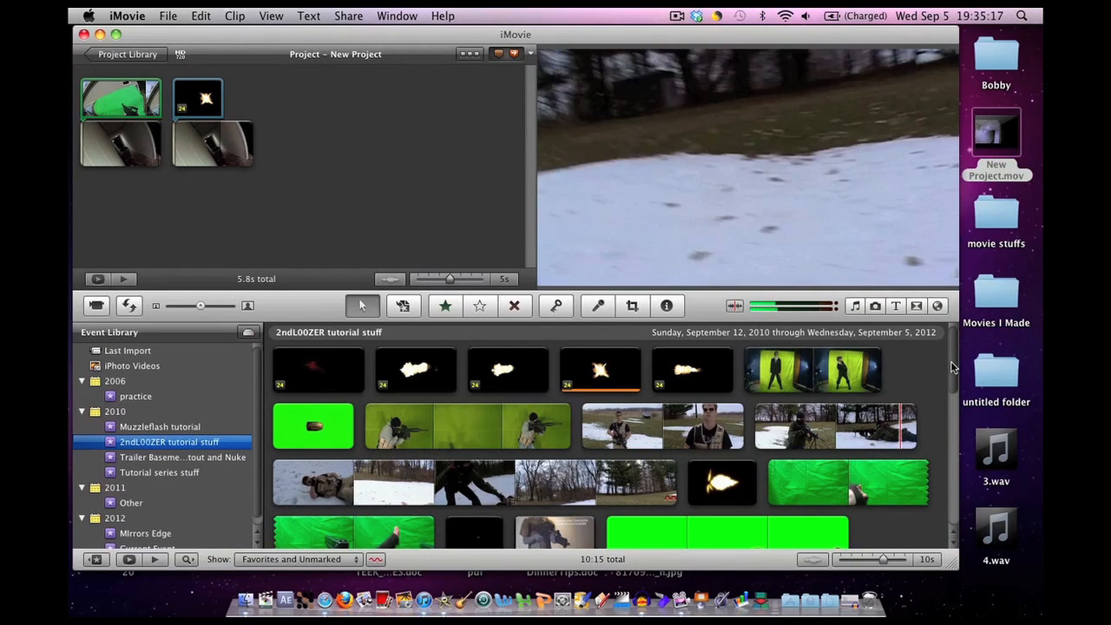
scroll(down, 3)
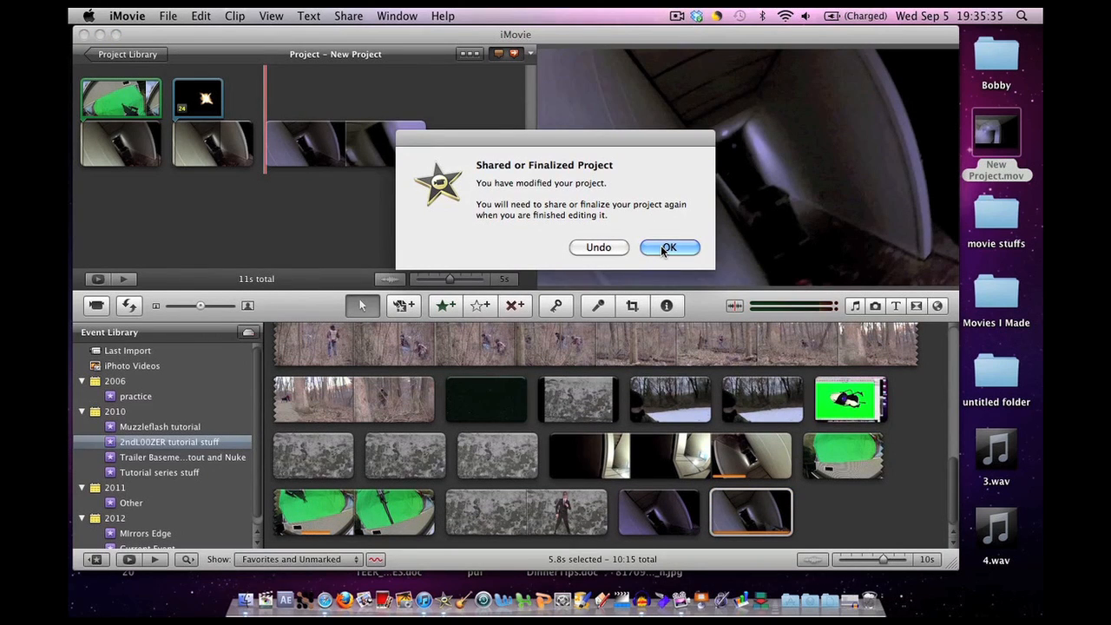
Confirm OK on the Shared or Finalized Project alert to keep the new clip.
click(670, 246)
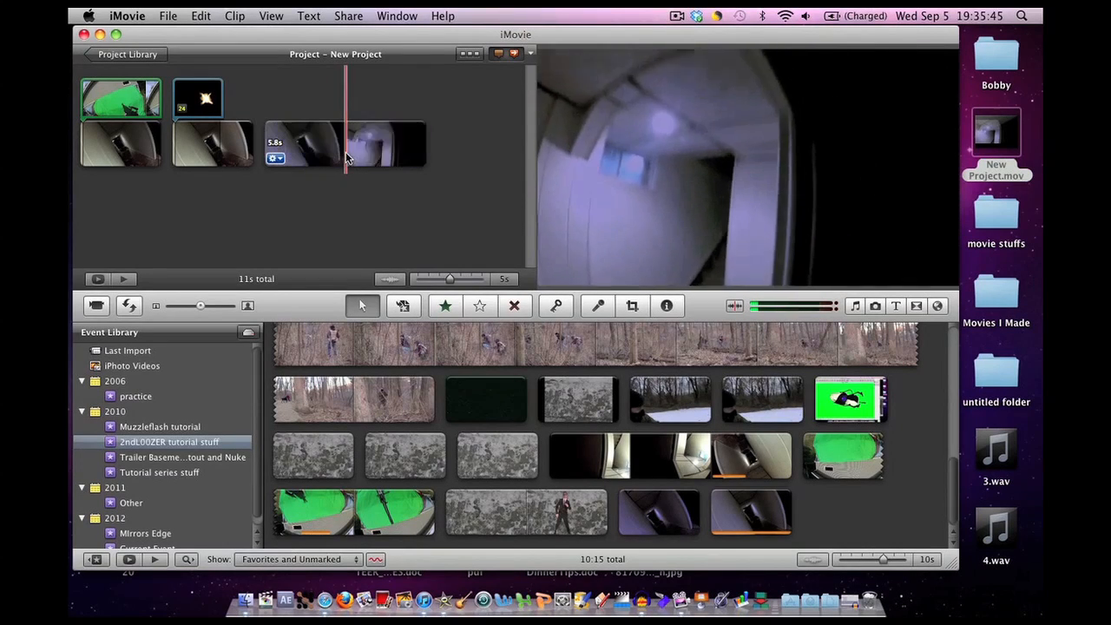
Drop the green-screen gun clip onto the 2.9-second hallway clip as a Green Screen composite.
click(306, 142)
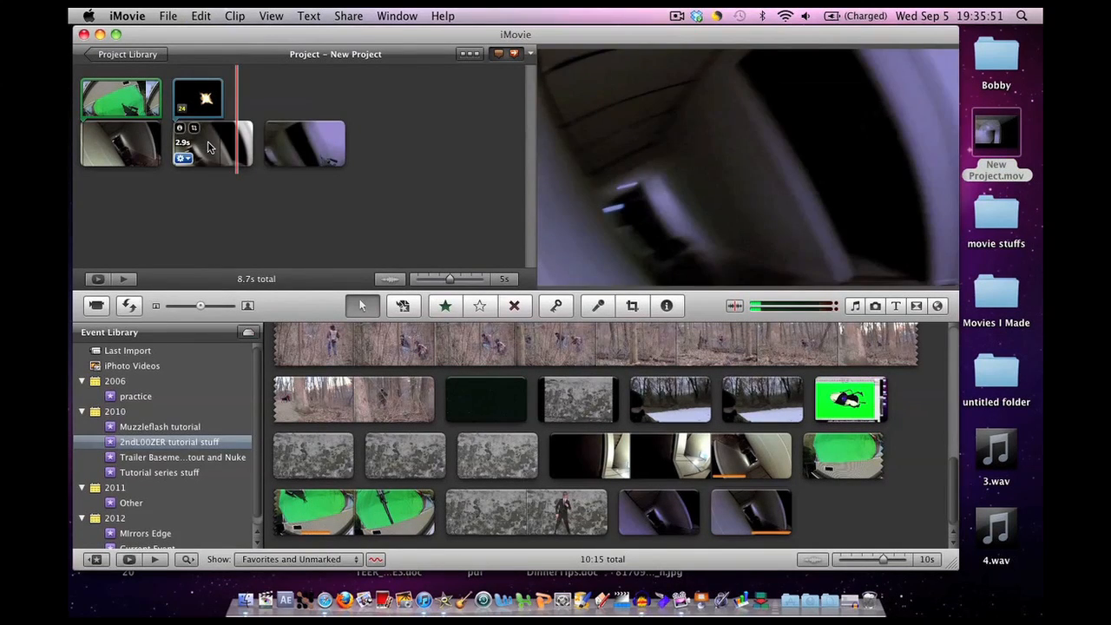
click(212, 146)
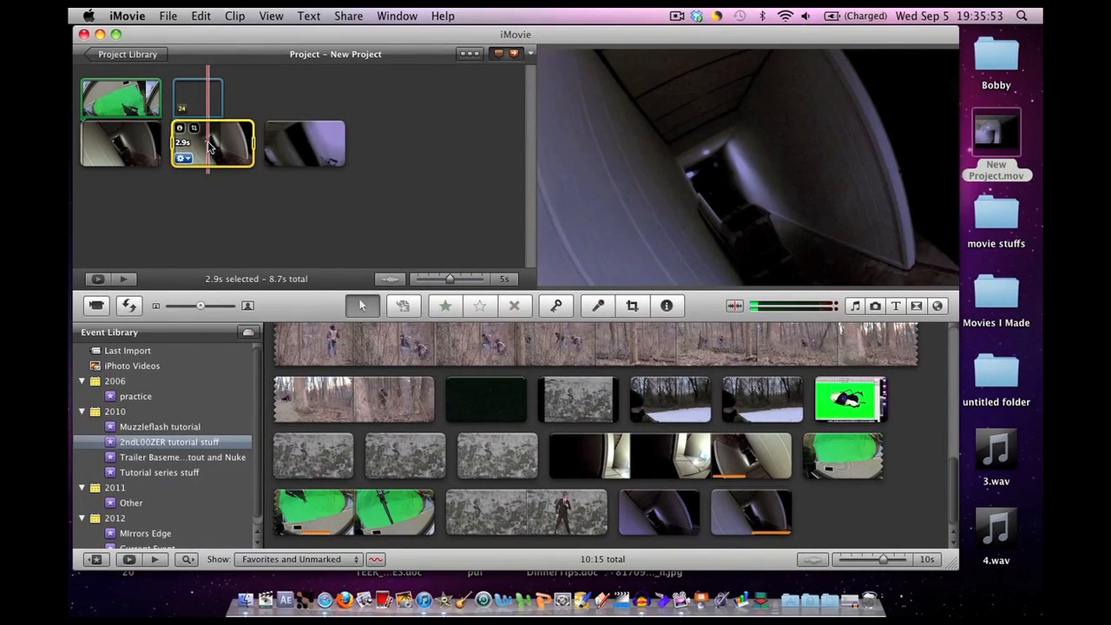
click(202, 16)
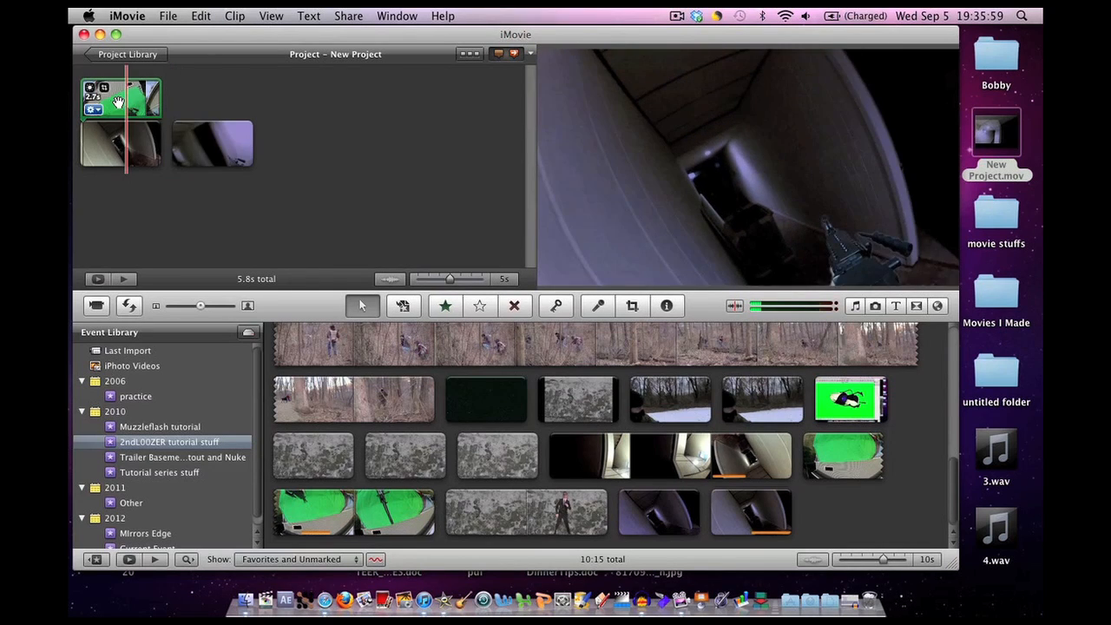
click(632, 306)
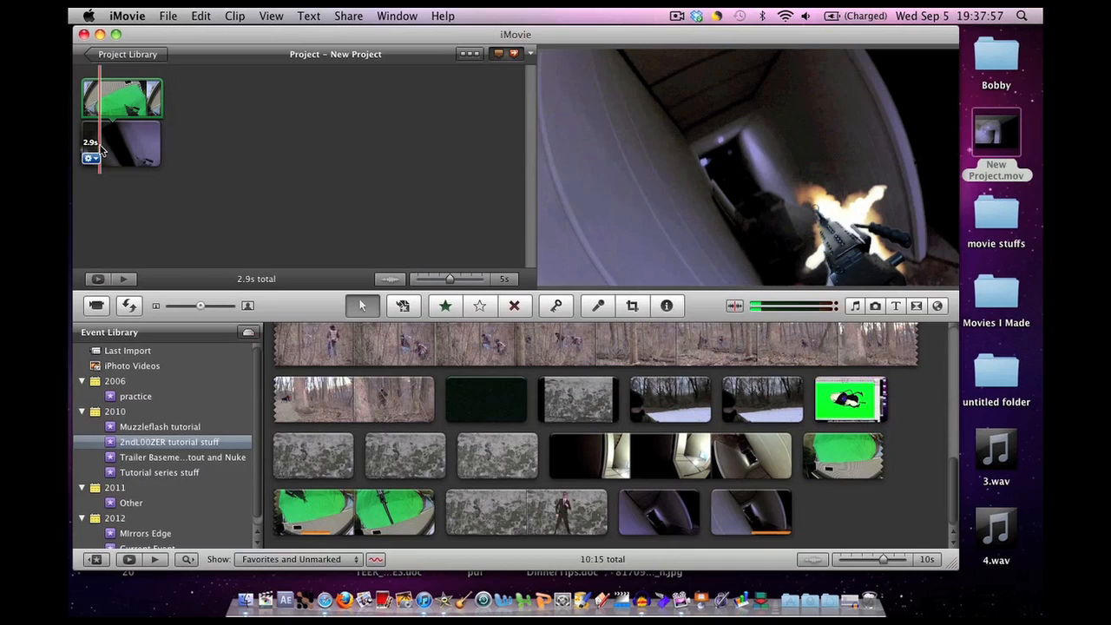
mouse_move(507, 281)
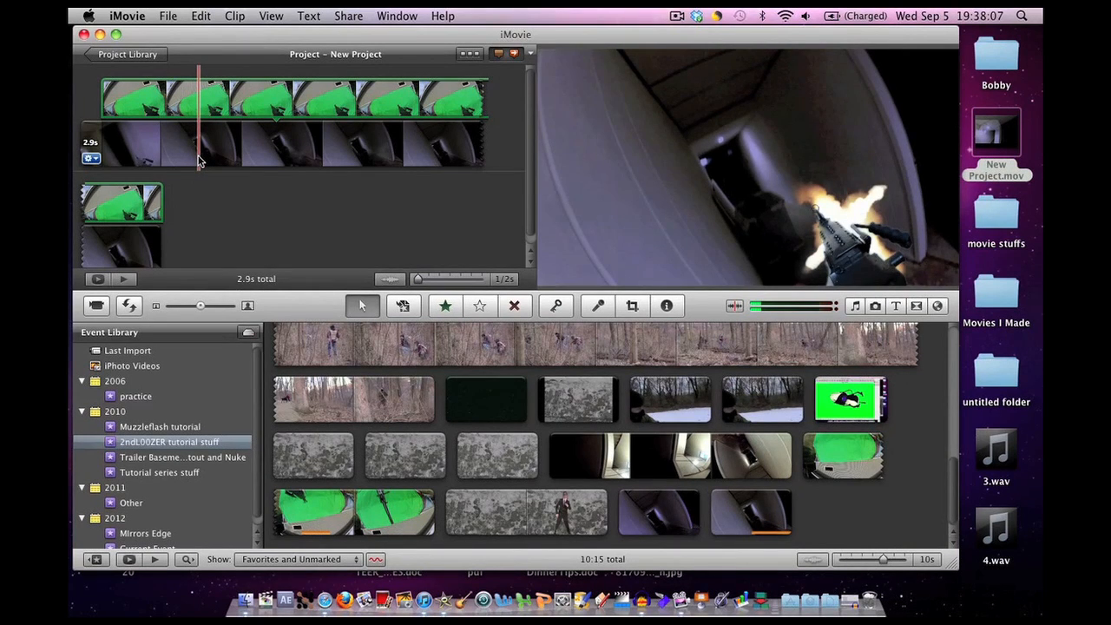
Cut the single muzzle-flash frame and paste it back as its own 0.1-second clip.
click(198, 143)
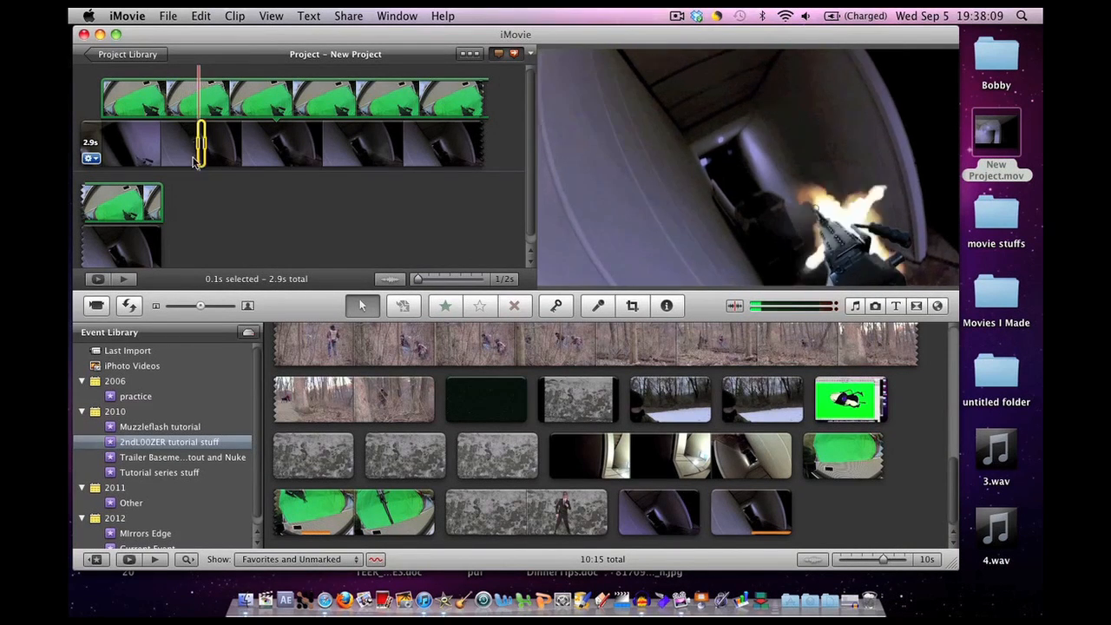
right_click(200, 153)
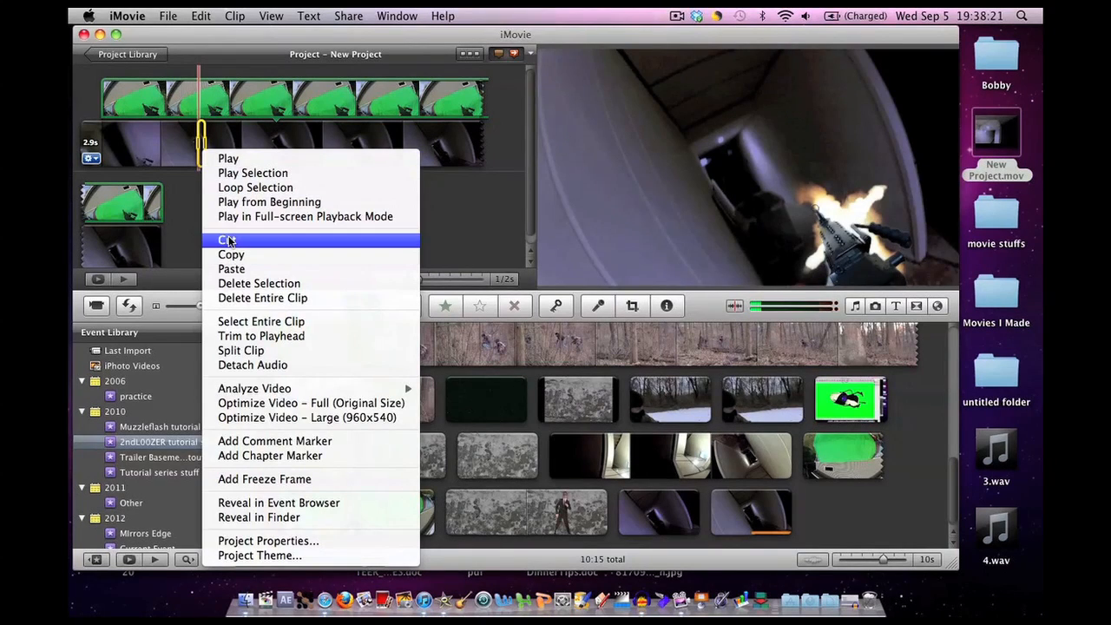
click(226, 240)
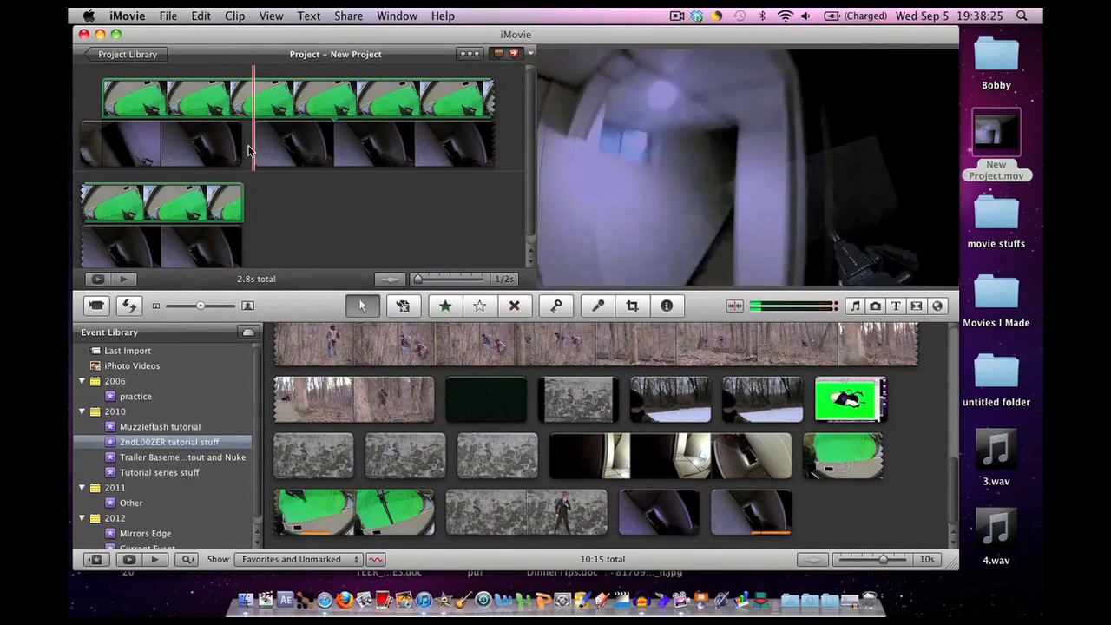
right_click(252, 148)
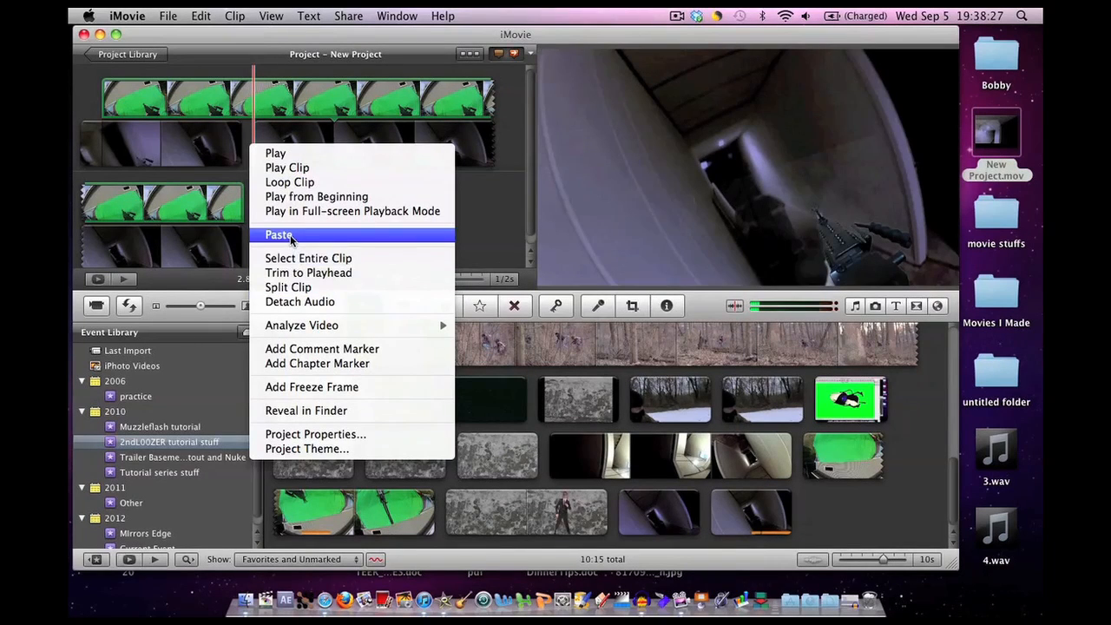
click(278, 234)
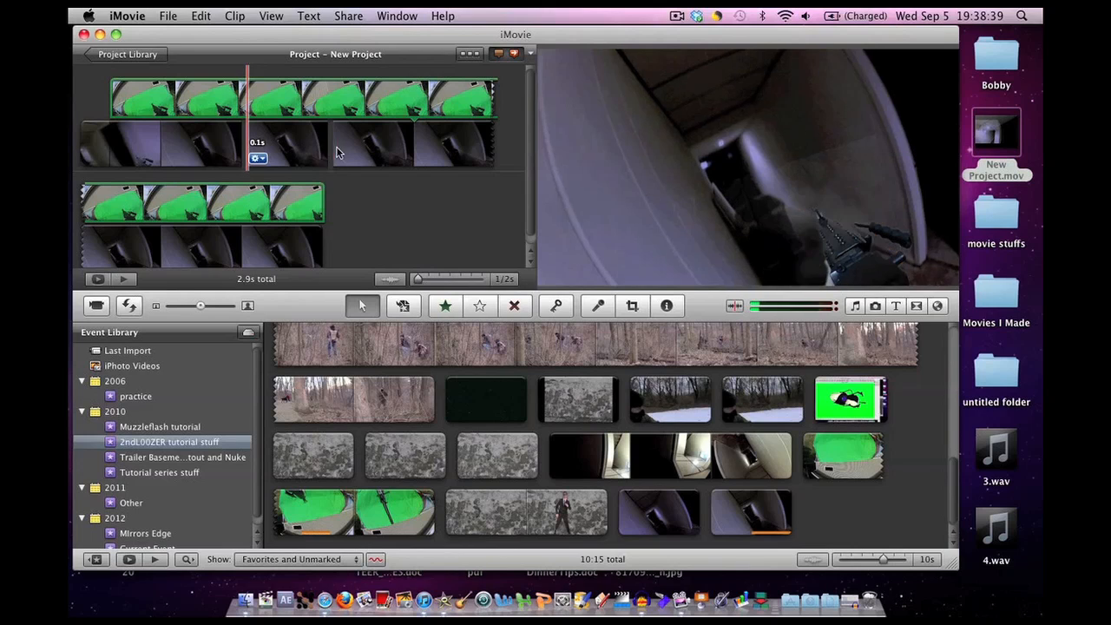
Give the isolated 0.1-second flash clip a glow effect from Clip Adjustments' Video Effect list.
click(288, 143)
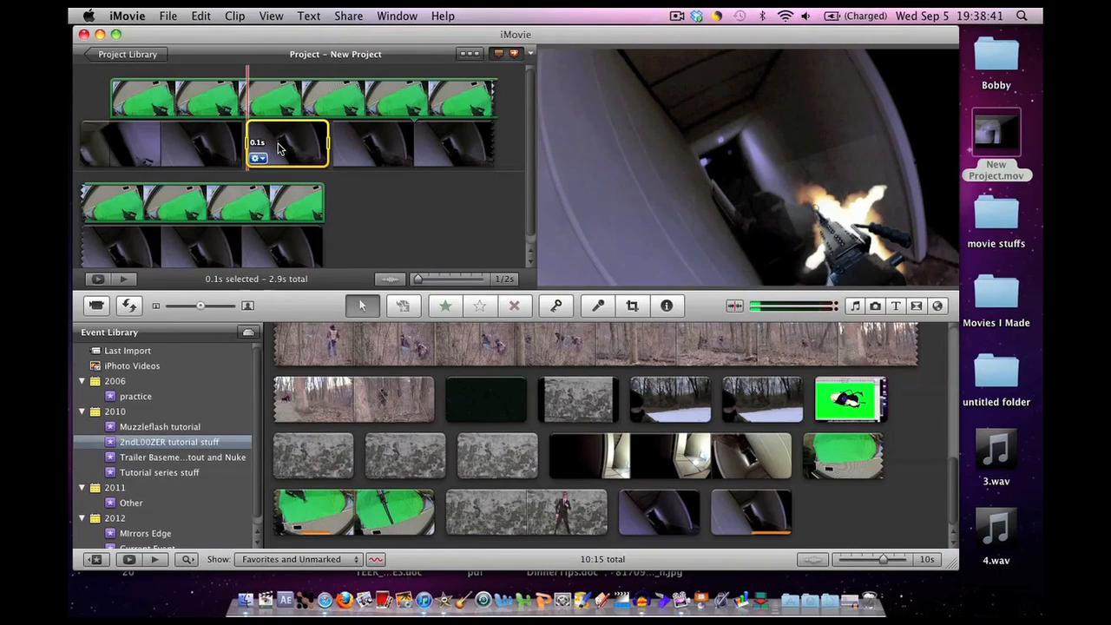
click(667, 306)
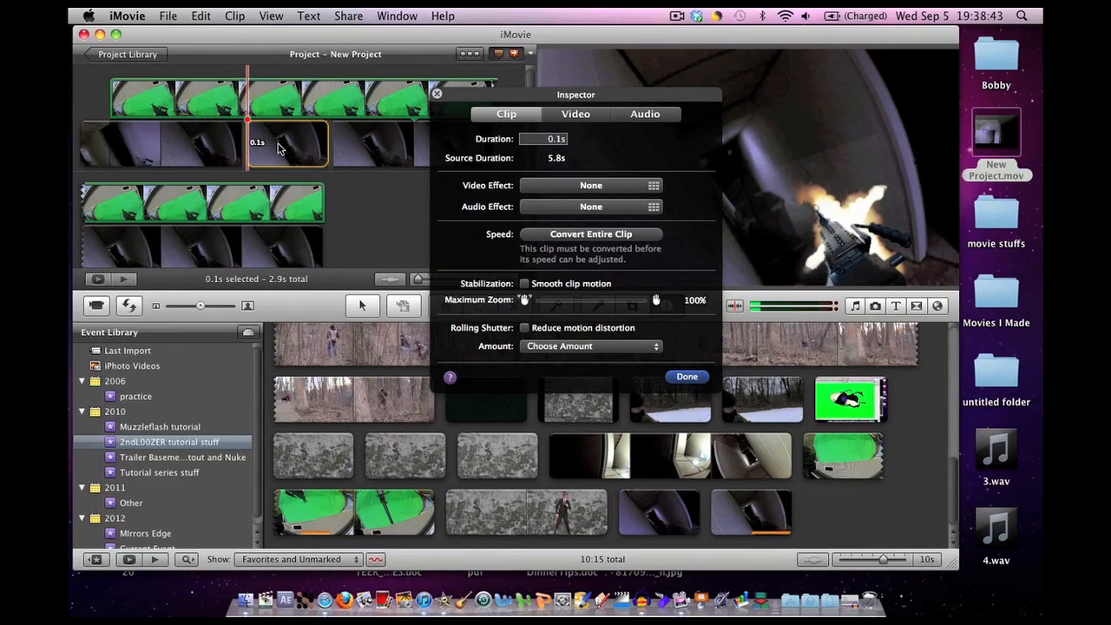
click(591, 185)
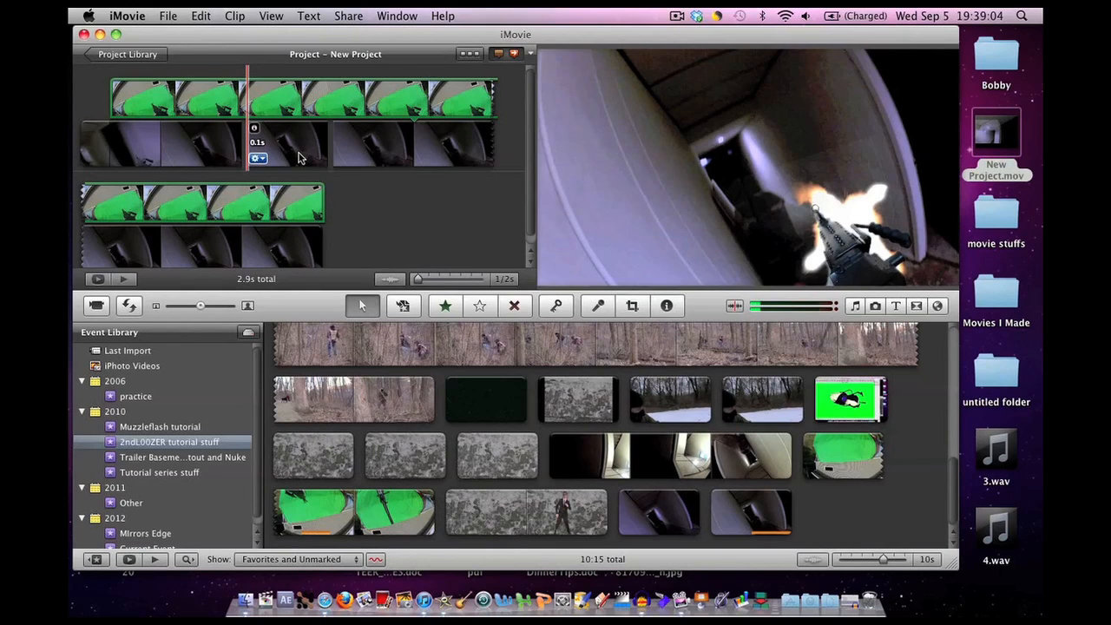
mouse_move(319, 153)
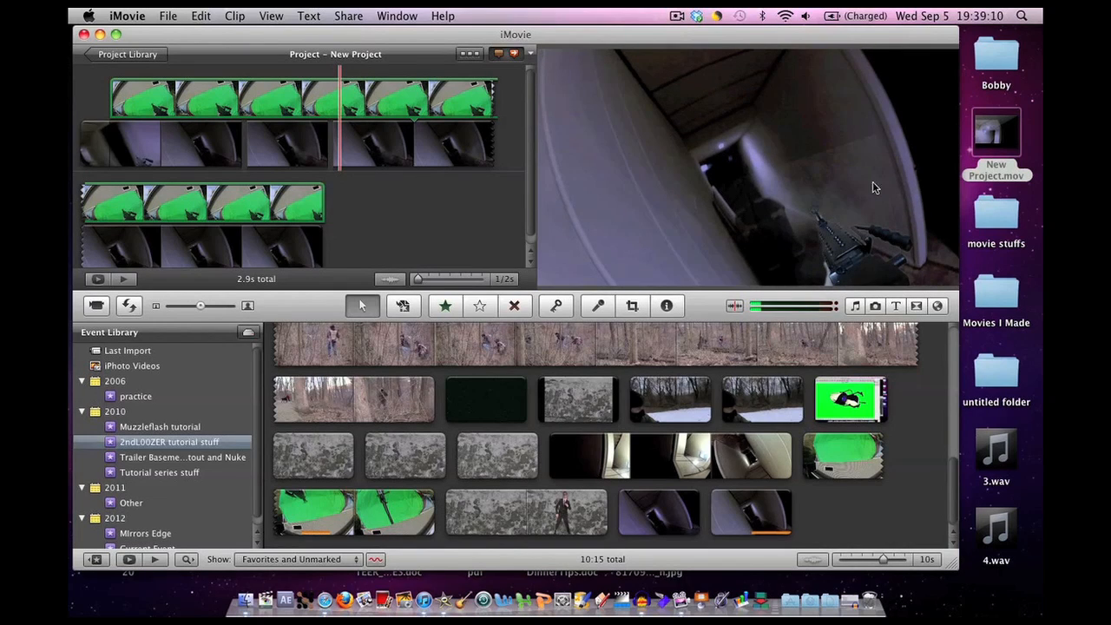
mouse_move(764, 172)
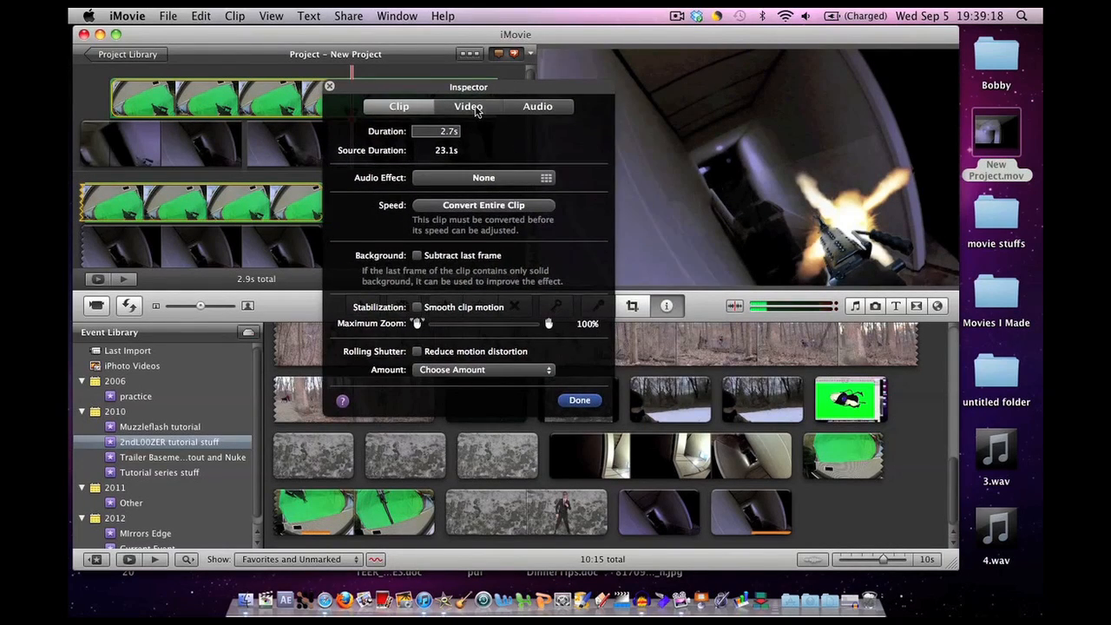
Set the gun clip's gains to red 45%, green 81%, blue 134% and confirm Done.
click(469, 106)
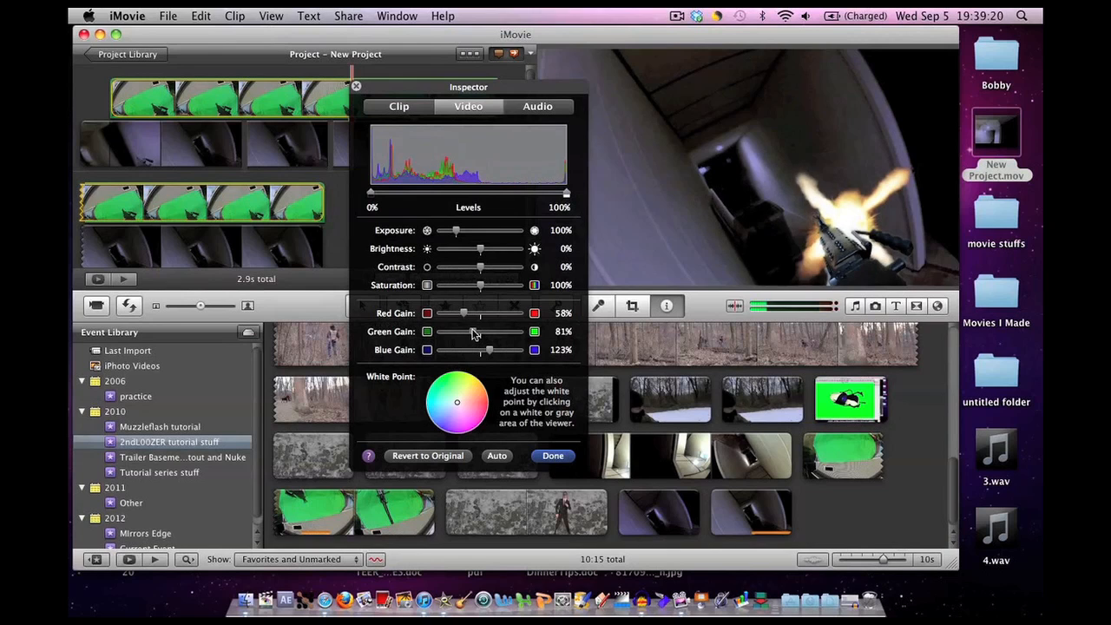
drag(476, 331, 469, 331)
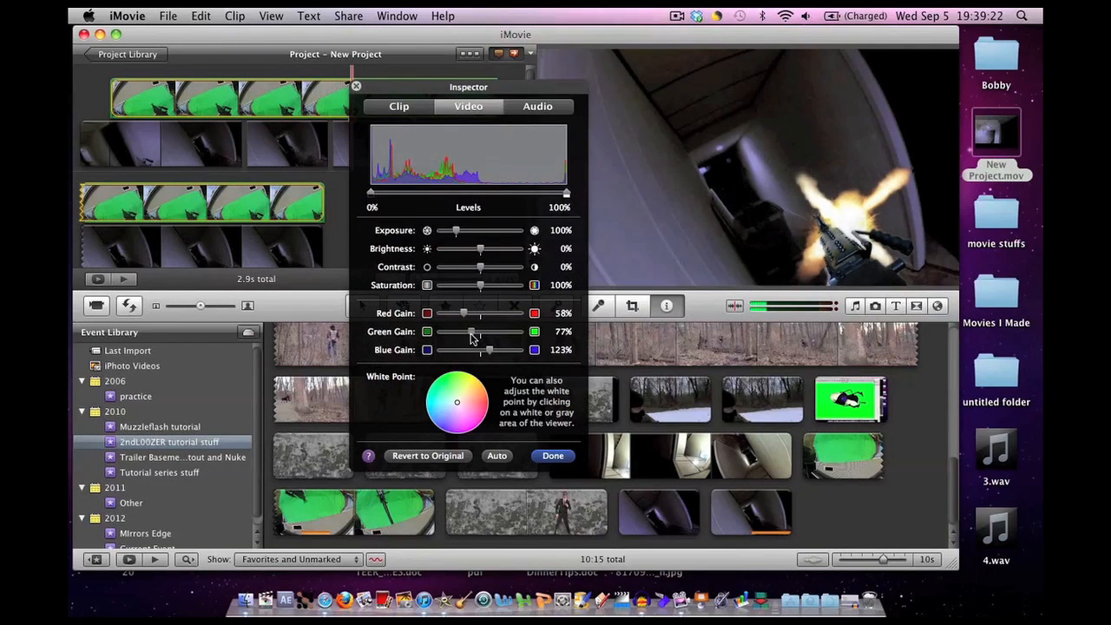
drag(465, 312, 486, 312)
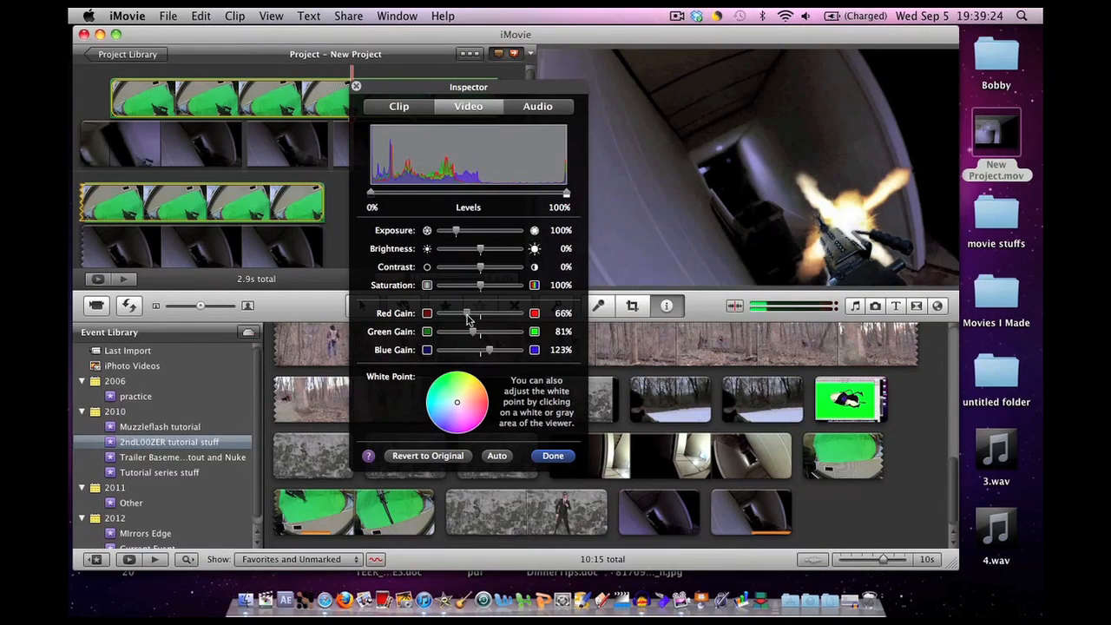
drag(469, 312, 459, 313)
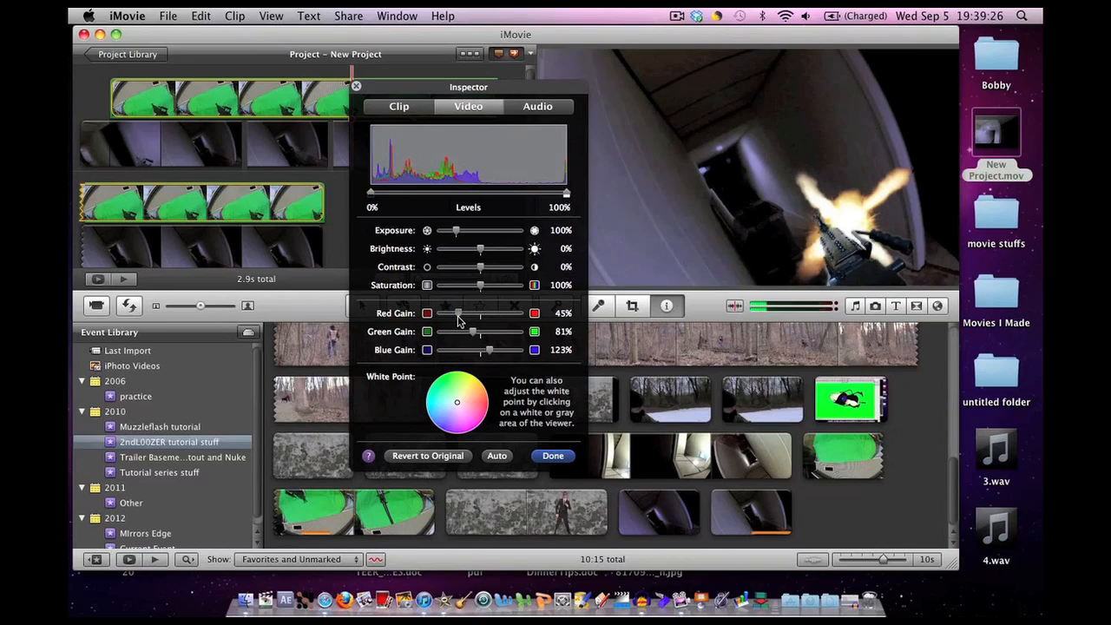
mouse_move(486, 360)
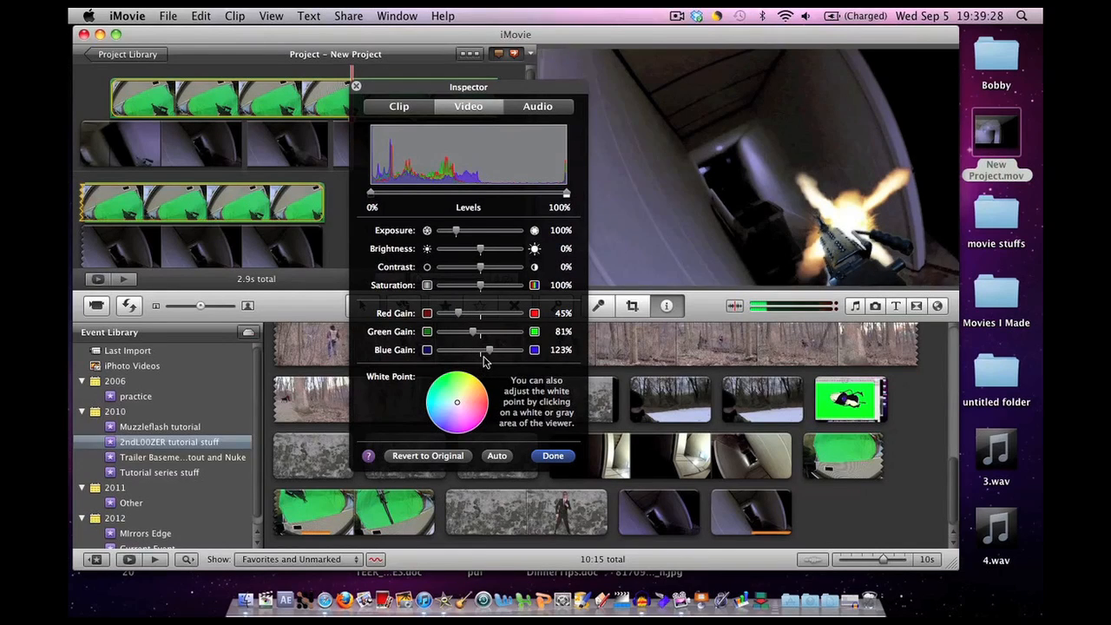
mouse_move(486, 359)
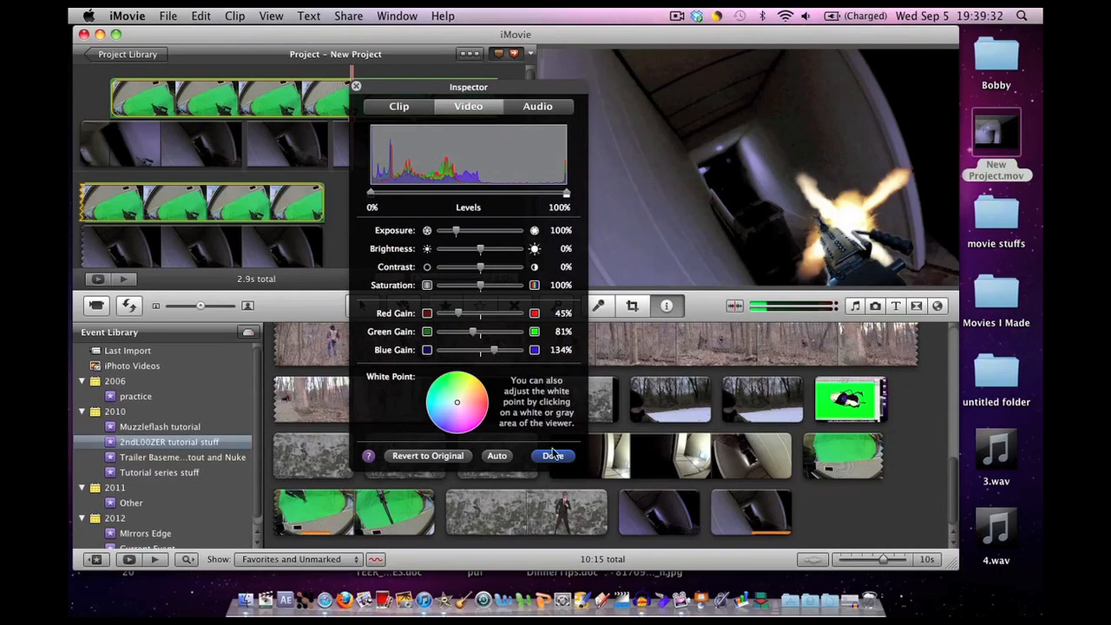
click(552, 455)
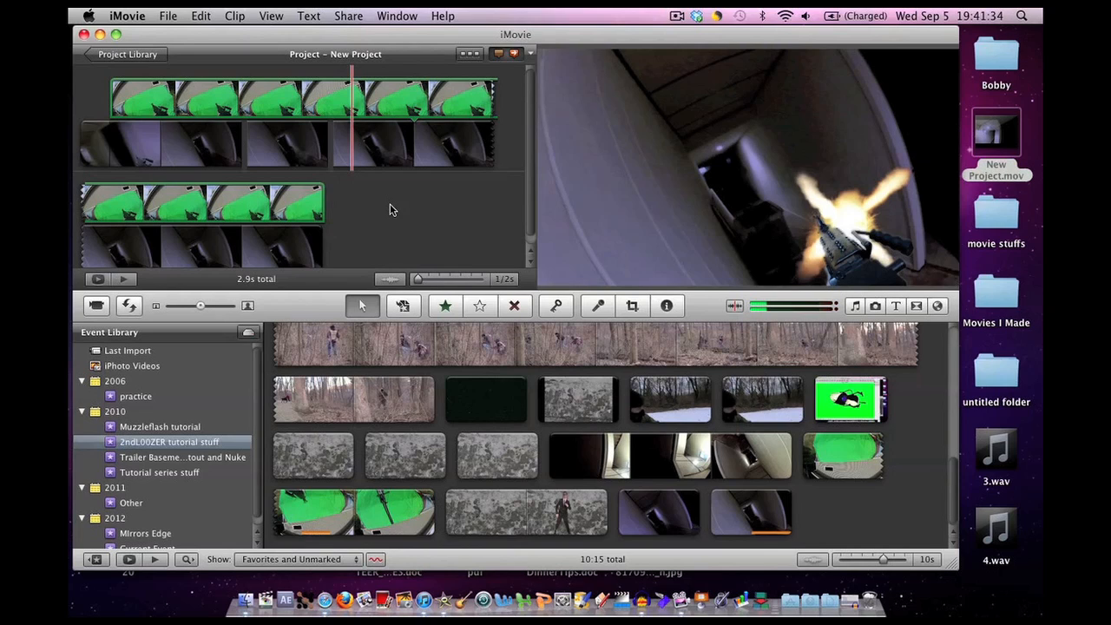
mouse_move(788, 233)
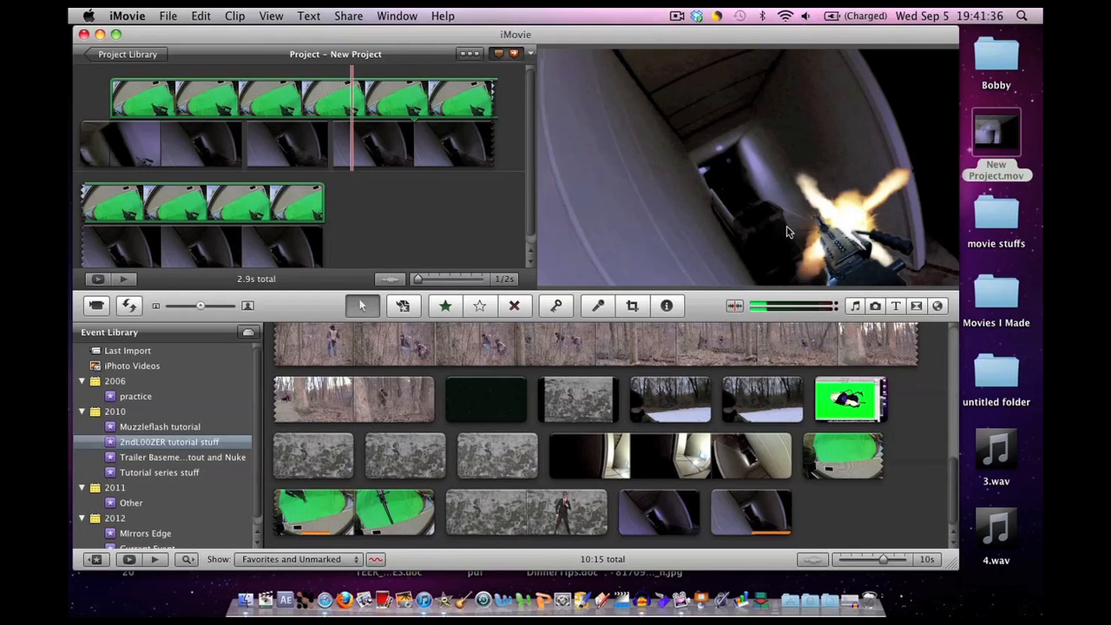
Show the Music and Sound Effects library to search for m4 gun sounds.
click(855, 306)
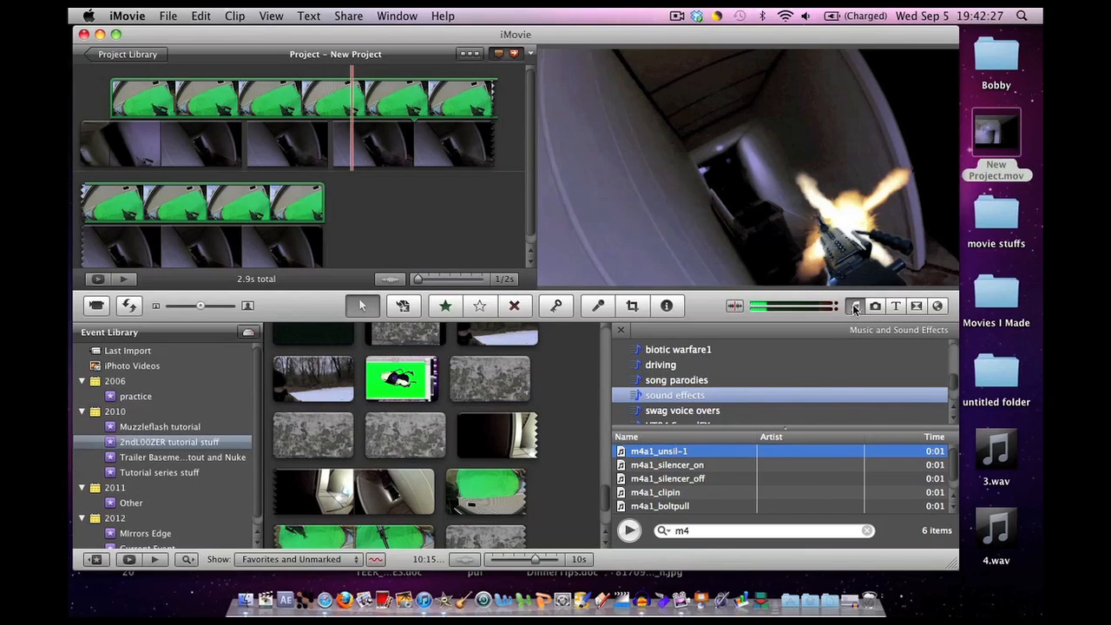
mouse_move(679, 552)
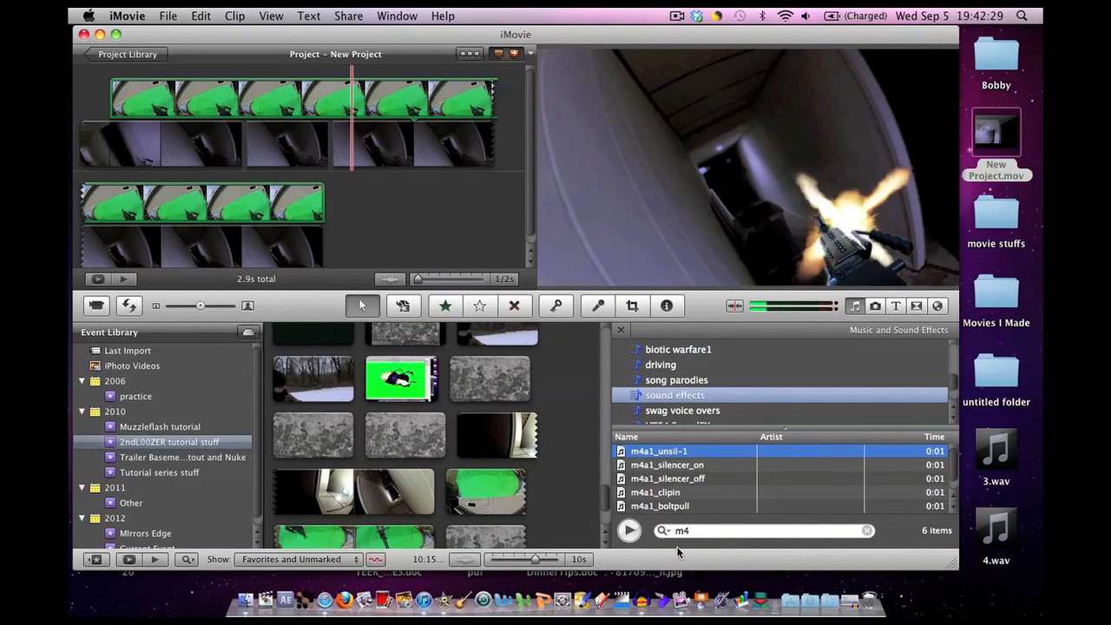
mouse_move(677, 403)
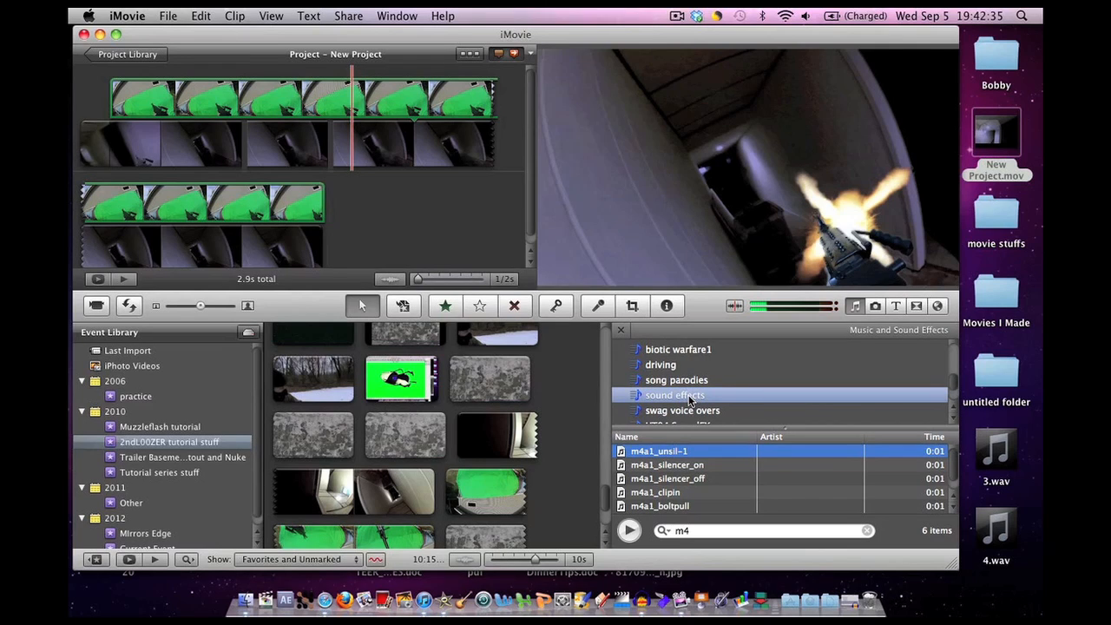
mouse_move(687, 403)
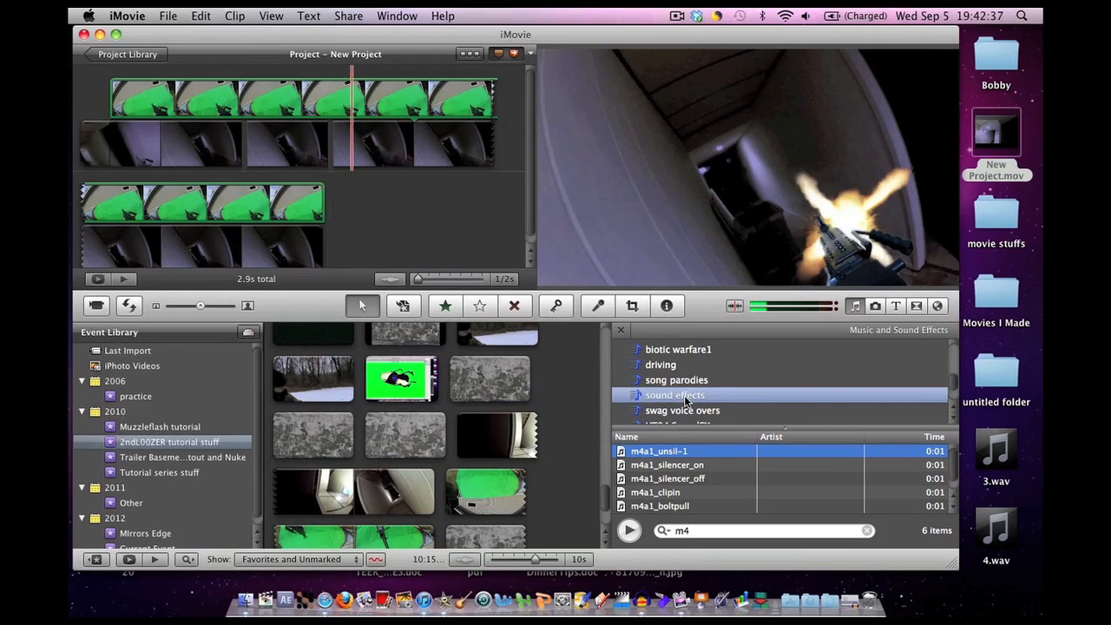